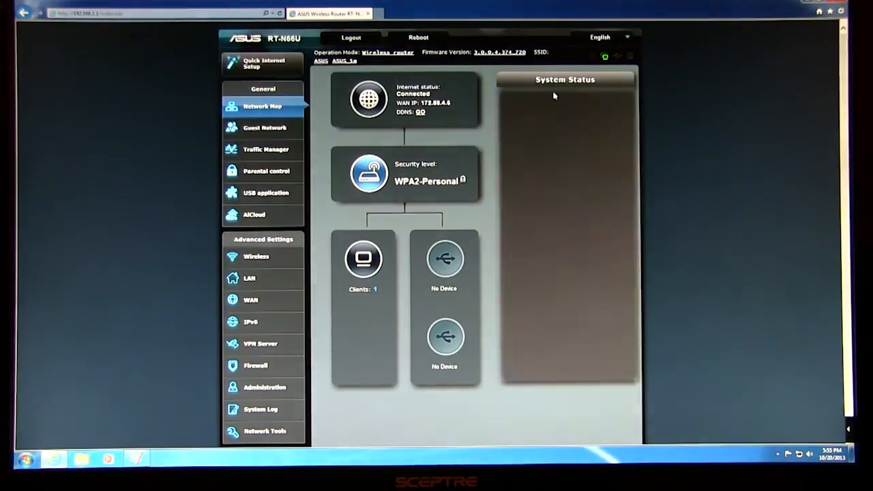
- View the router's 2.4GHz wireless status, the connected clients list and the internet WAN/DNS/gateway details
left_click(521, 94)
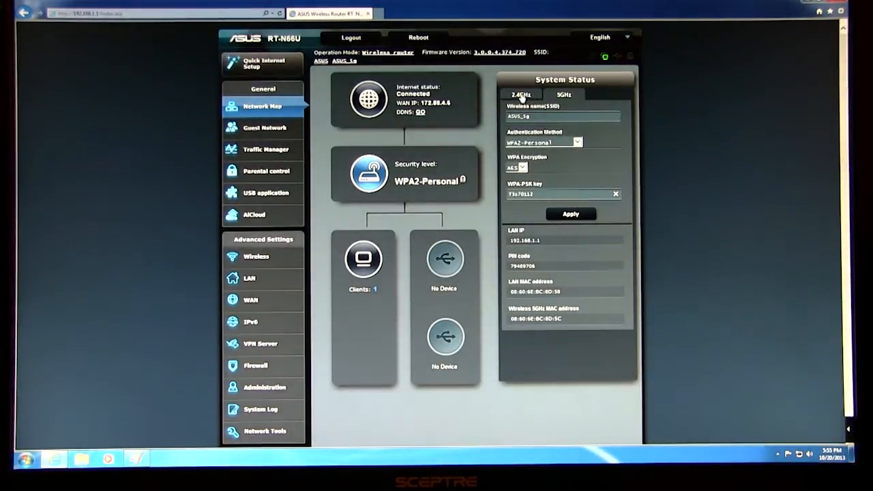
left_click(521, 94)
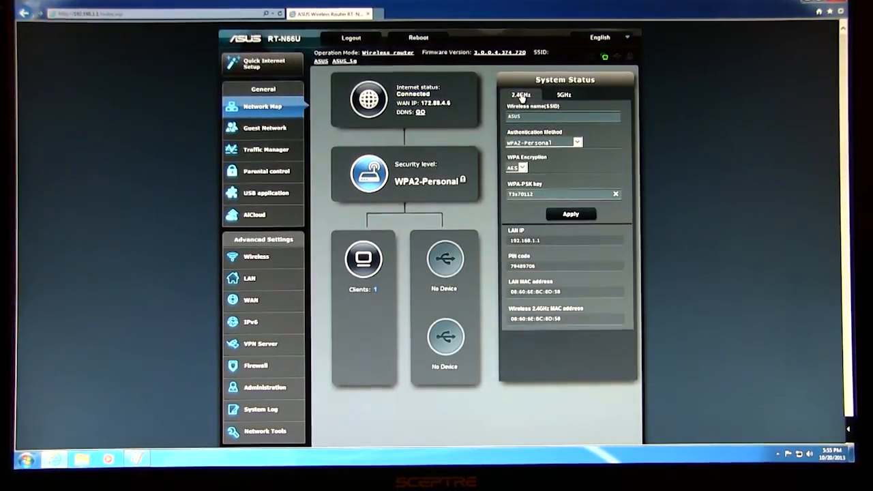
mouse_move(450, 71)
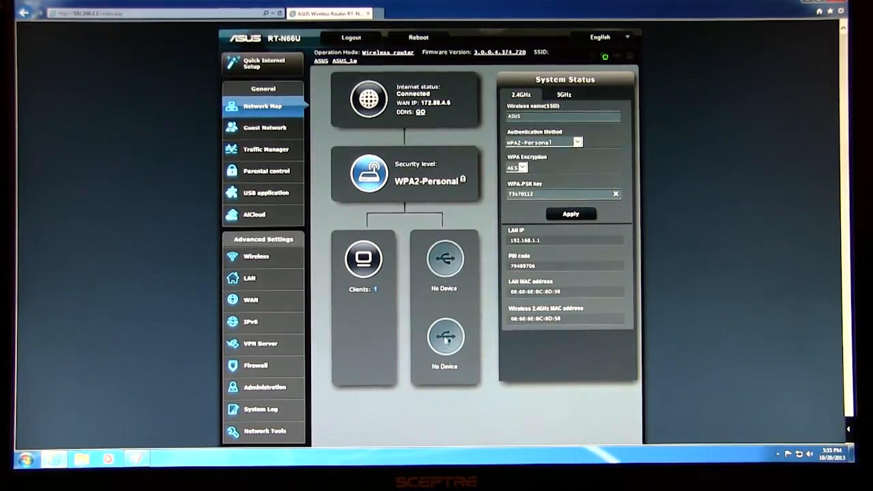
left_click(362, 259)
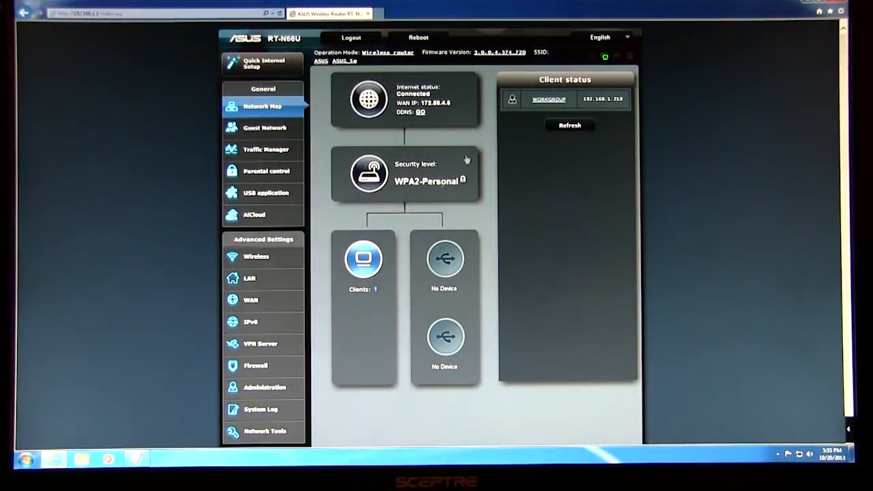
mouse_move(628, 81)
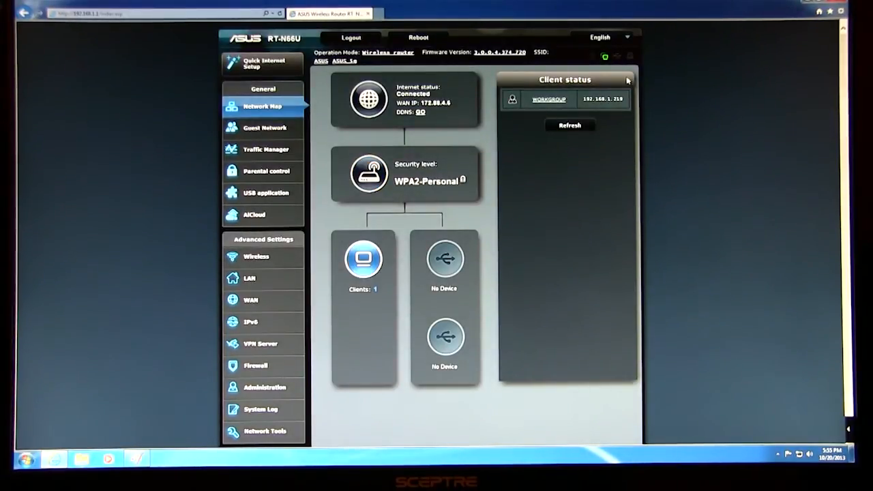
left_click(368, 172)
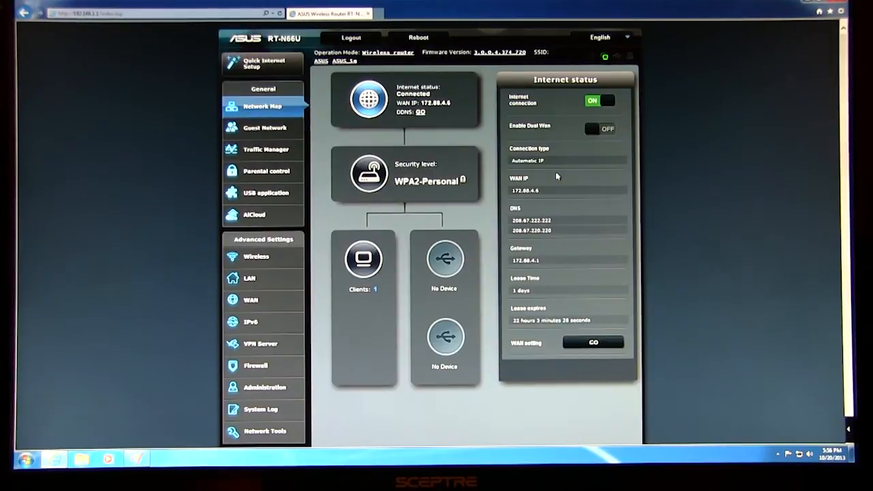
mouse_move(660, 289)
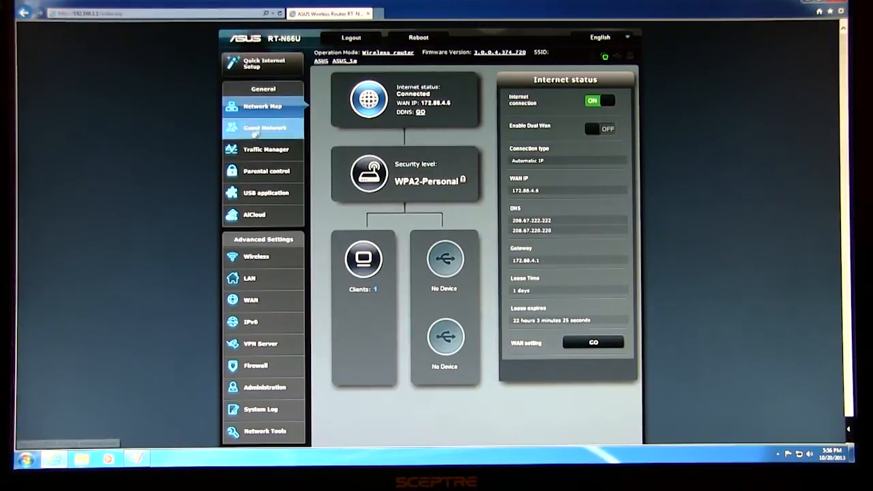
mouse_move(469, 346)
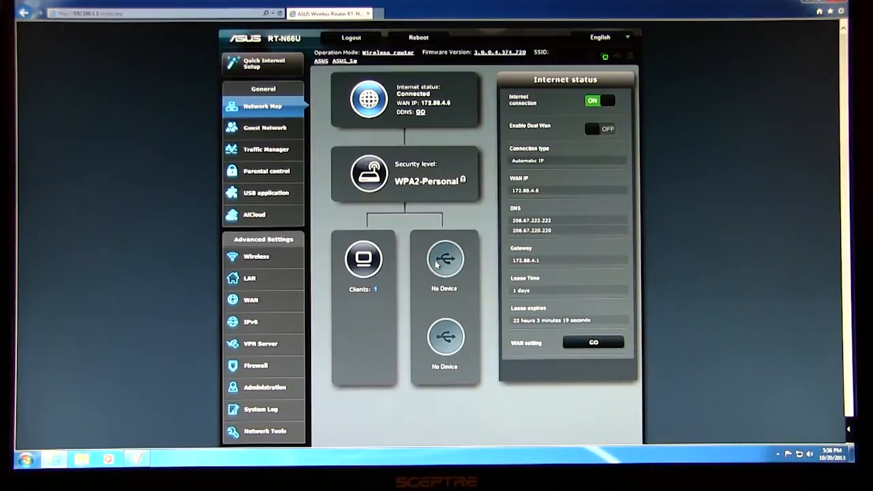
mouse_move(271, 129)
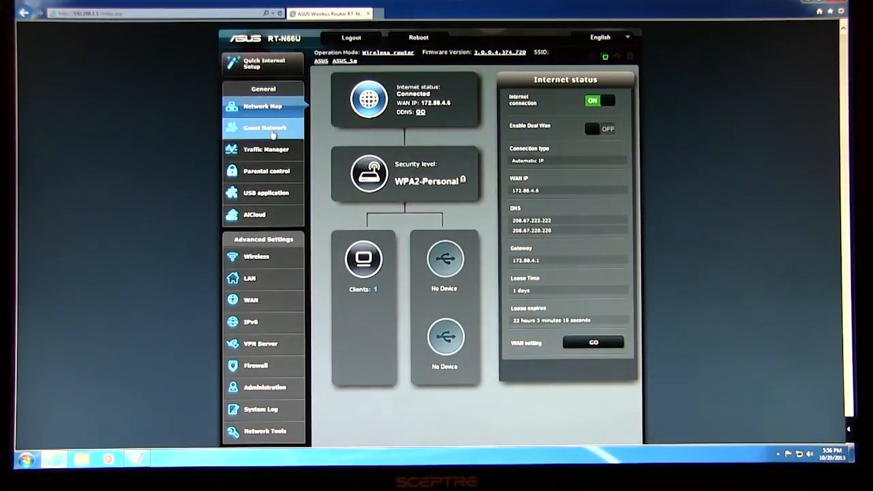
- Go to the Guest Network page showing the unconfigured 2.4GHz and 5GHz guest slots
left_click(263, 129)
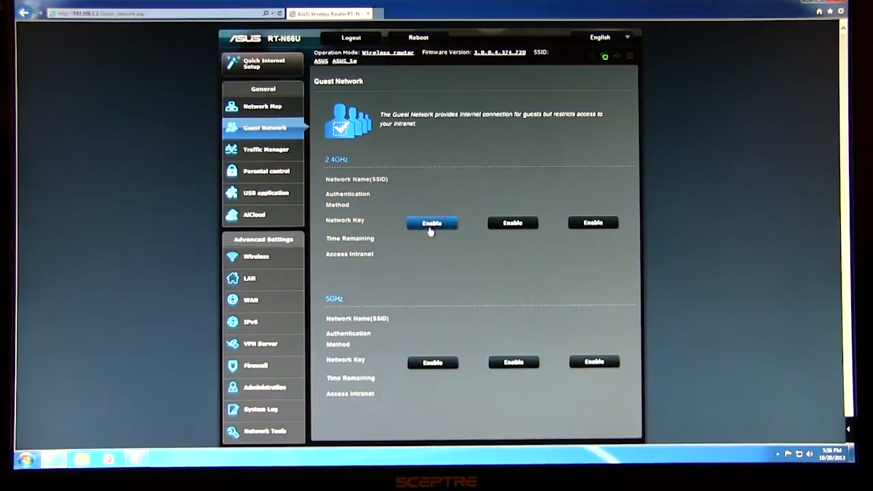
mouse_move(484, 177)
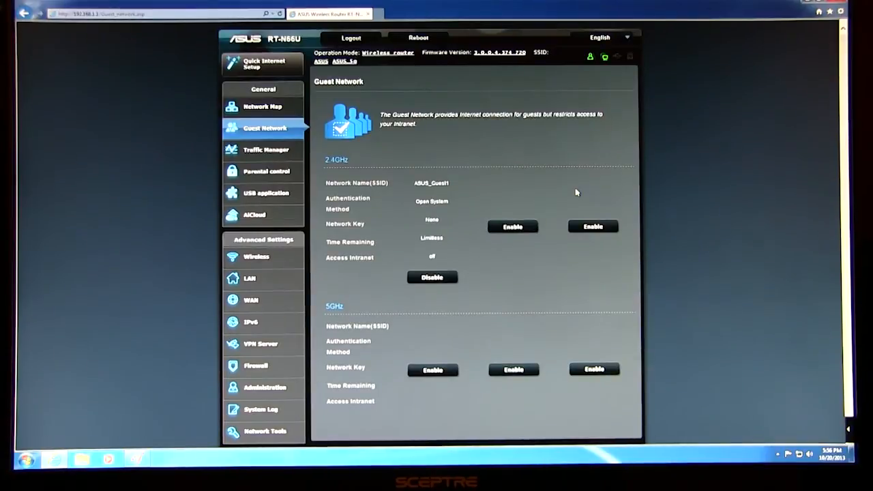
mouse_move(426, 314)
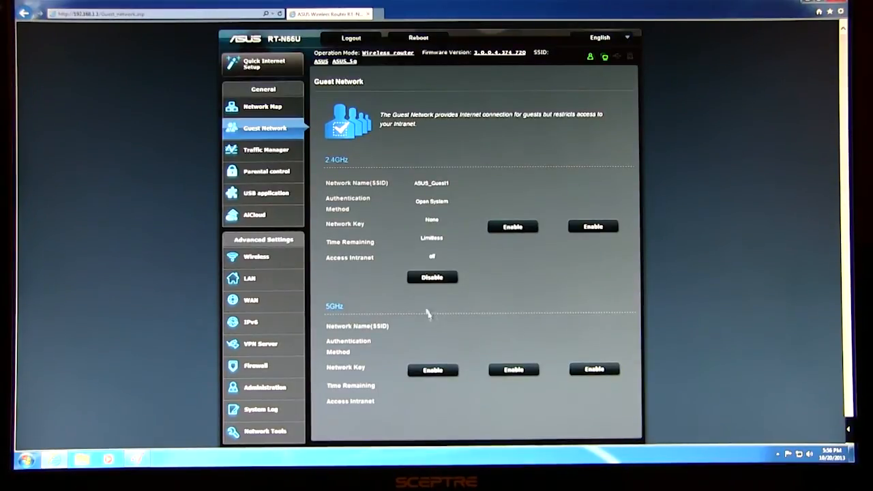
- Edit ASUS_Guest1 to use WPA2-Personal authentication with AES encryption and change its intranet access setting
left_click(513, 226)
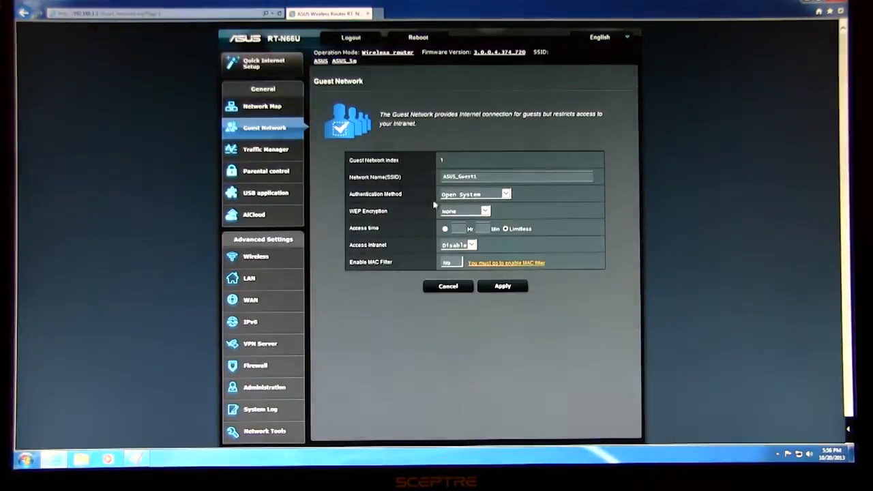
left_click(505, 194)
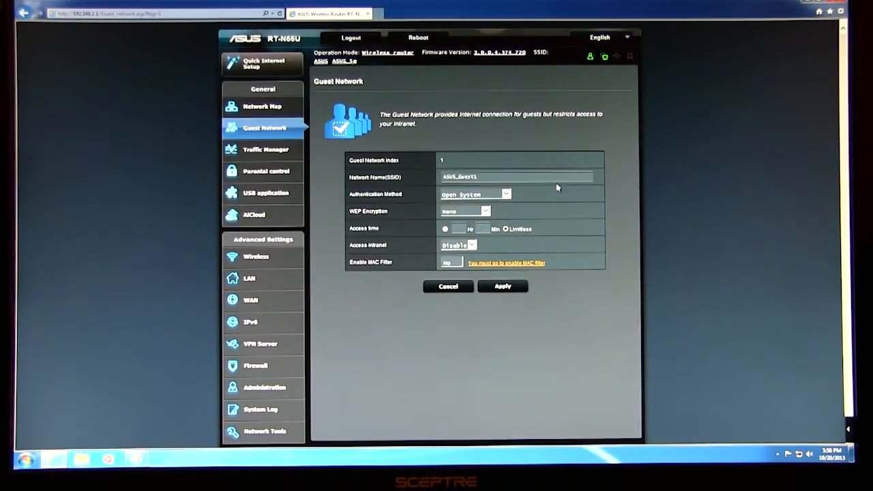
left_click(464, 210)
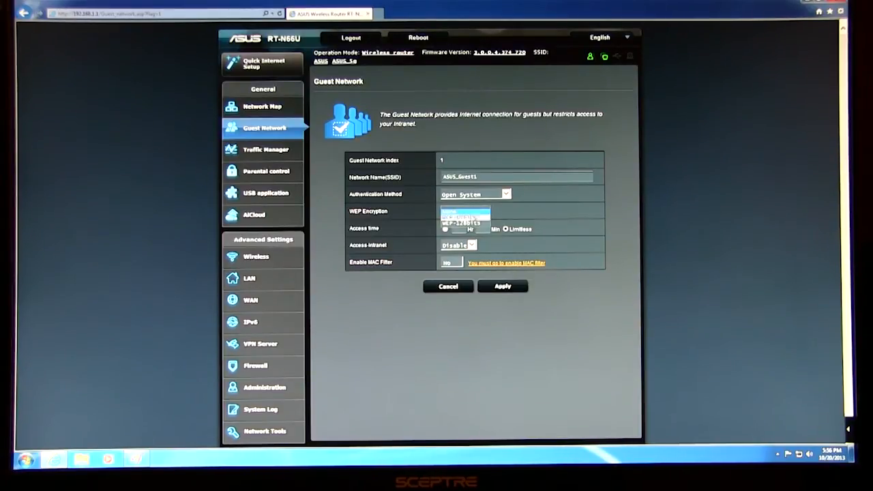
left_click(508, 194)
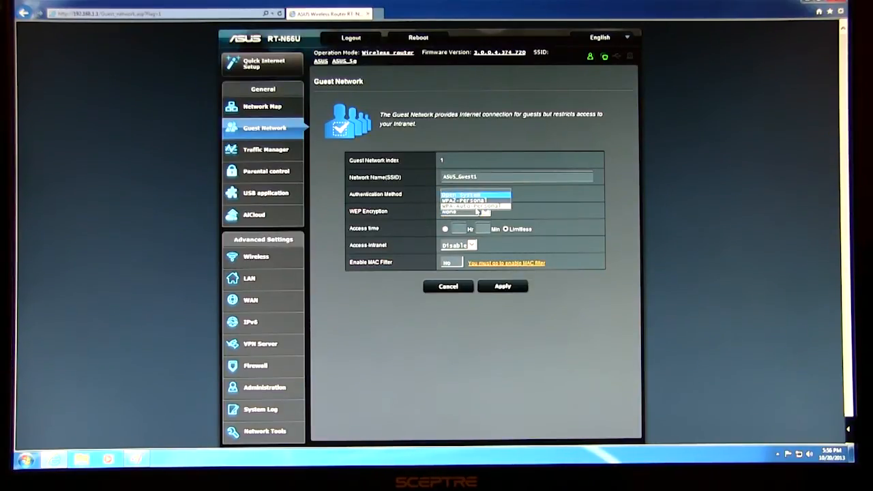
left_click(475, 194)
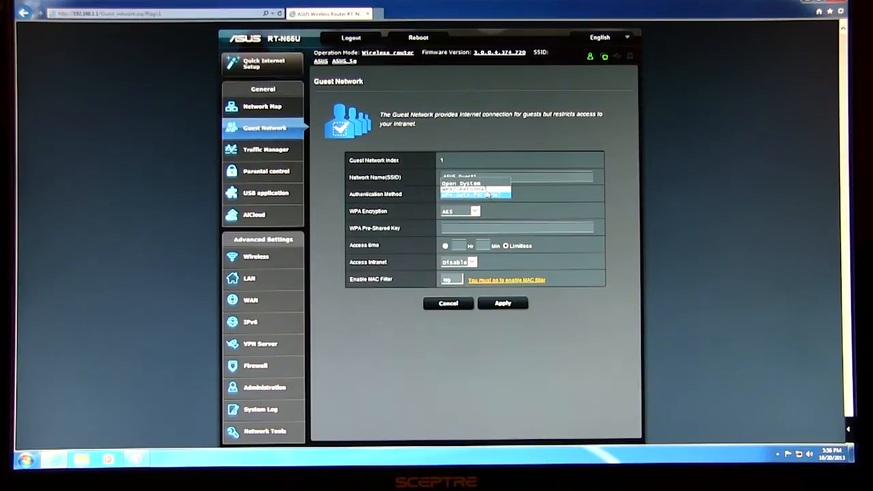
left_click(475, 193)
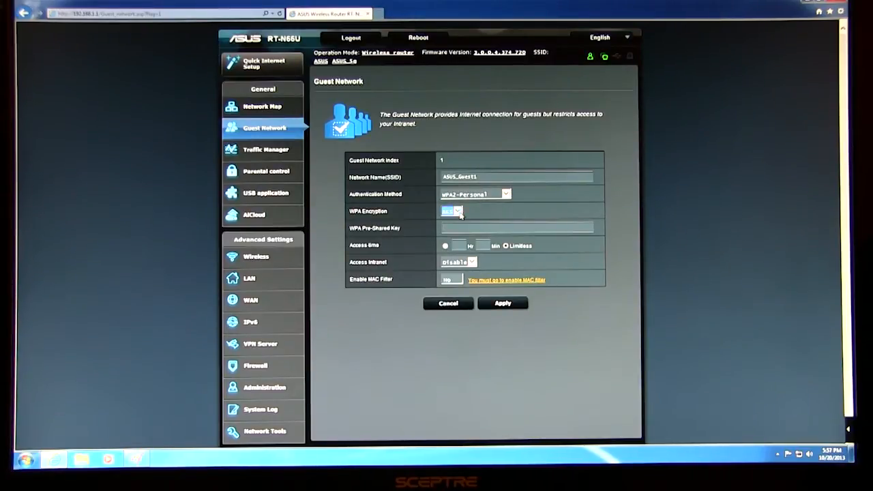
mouse_move(538, 219)
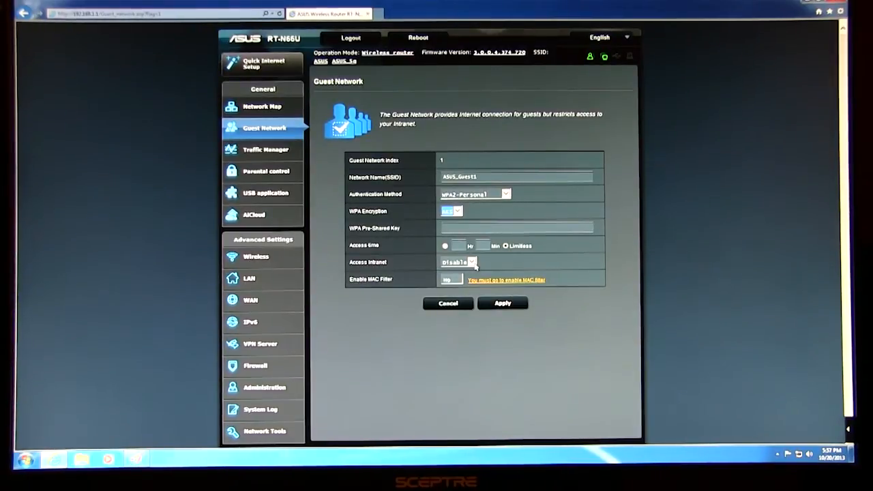
left_click(471, 262)
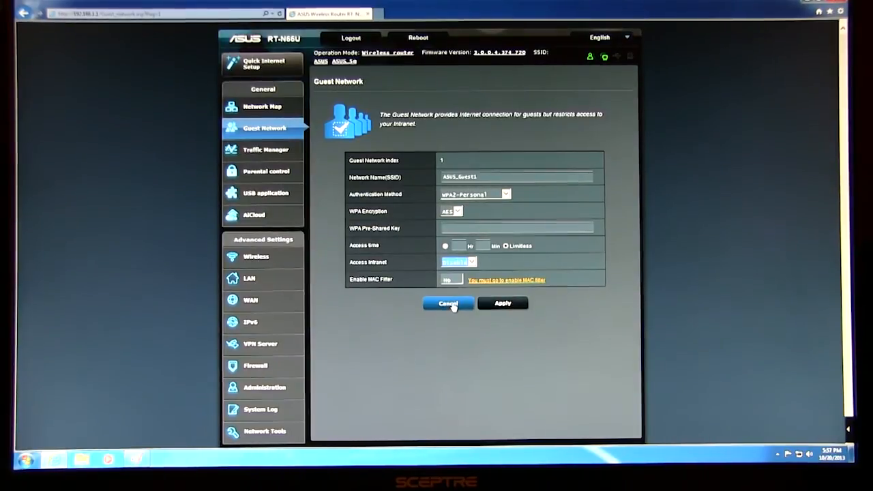
- Cancel the guest network edits and disable the 2.4GHz guest network again
left_click(447, 303)
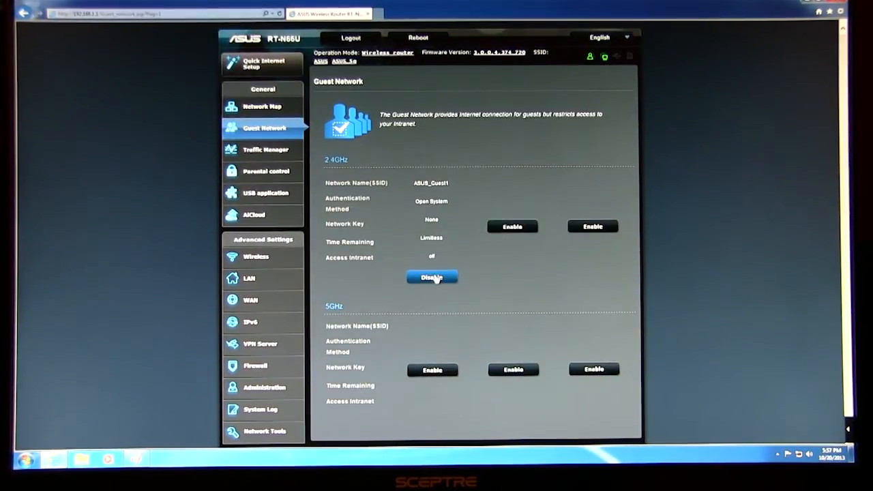
left_click(431, 277)
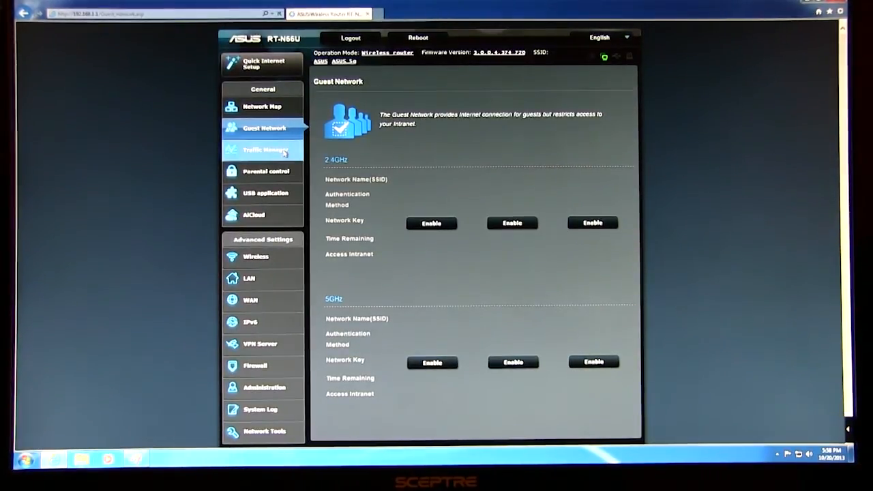
- On Traffic Manager QoS, turn QoS on and set the mode to user-defined QoS rules
left_click(266, 149)
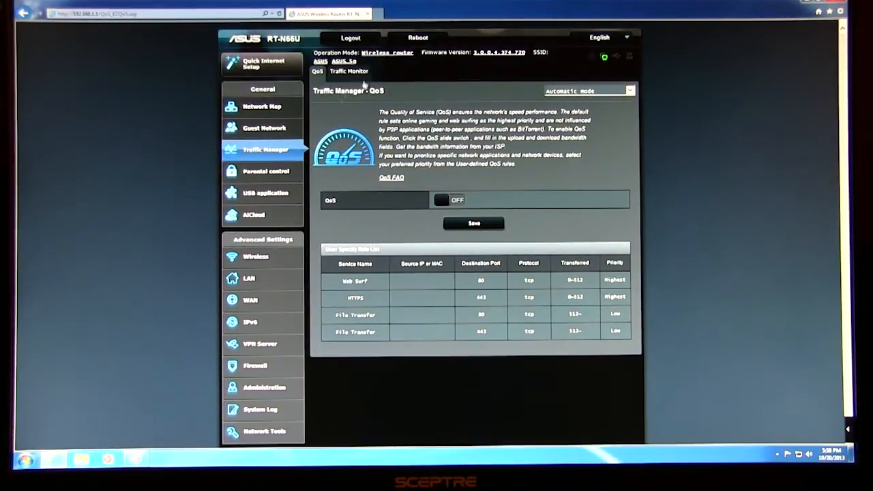
left_click(449, 199)
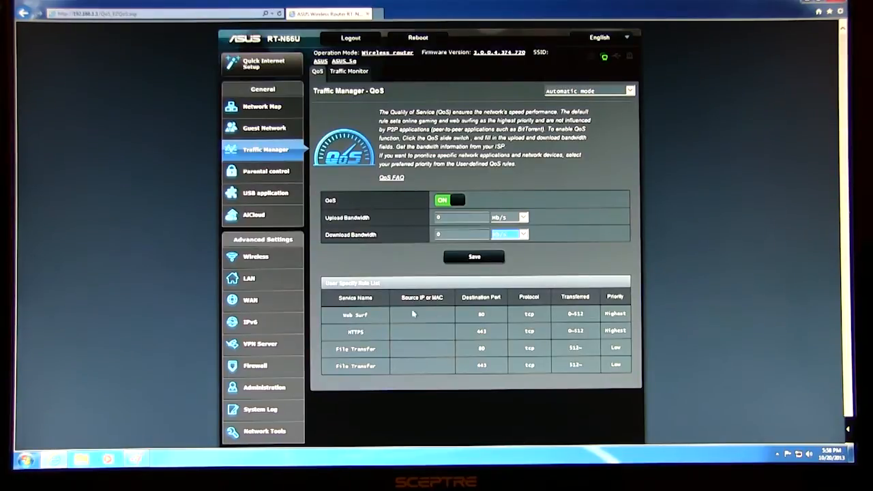
mouse_move(429, 389)
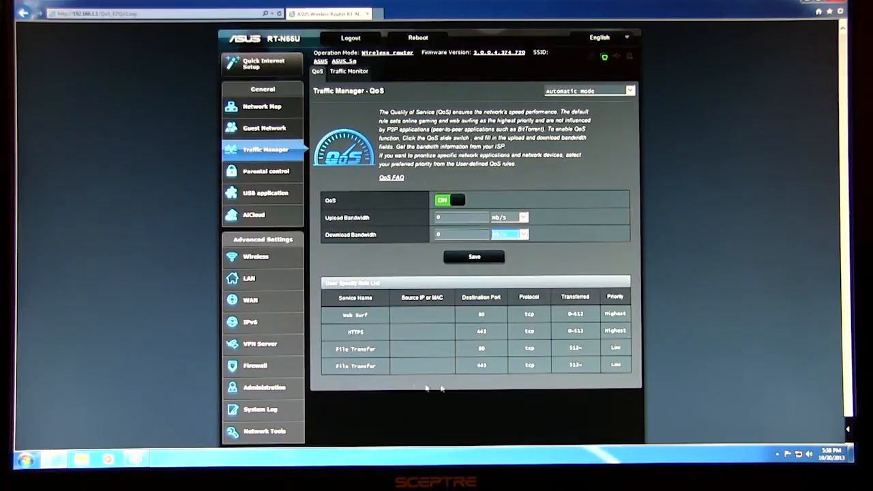
mouse_move(382, 317)
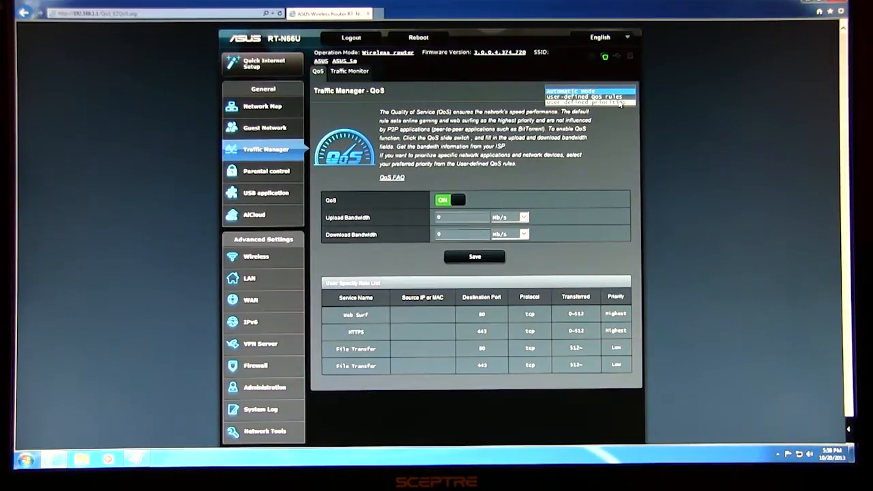
left_click(588, 103)
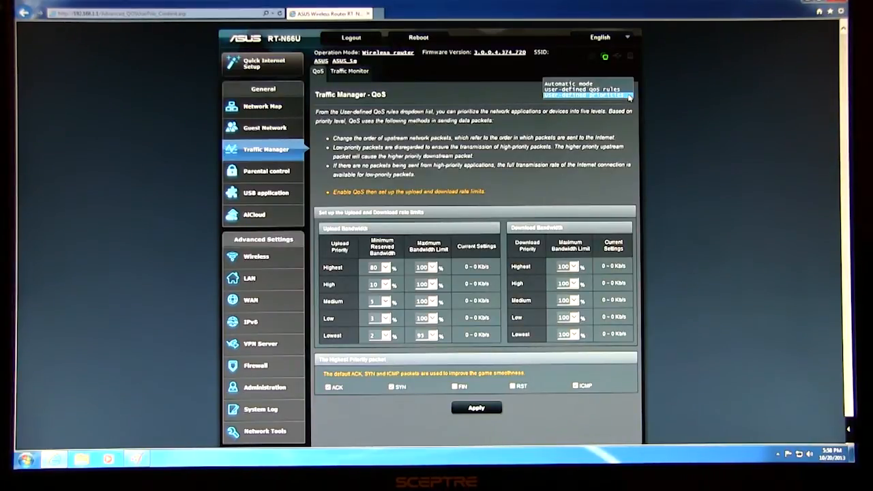
left_click(584, 88)
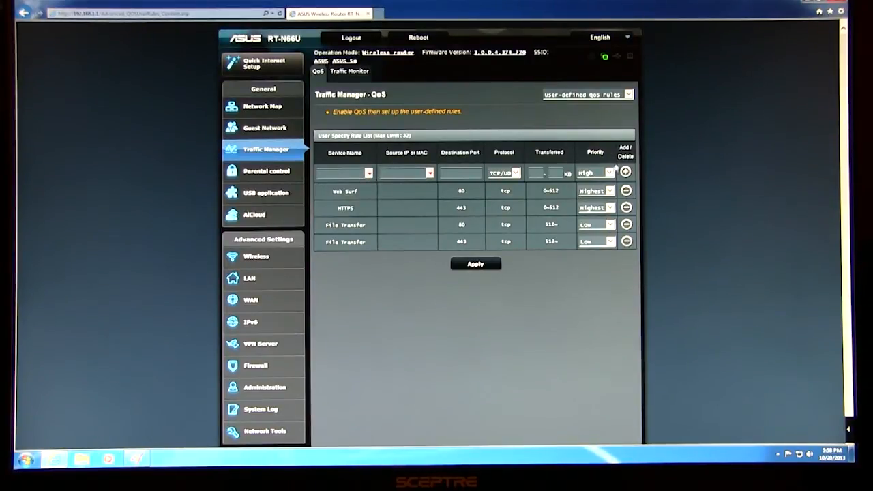
mouse_move(566, 198)
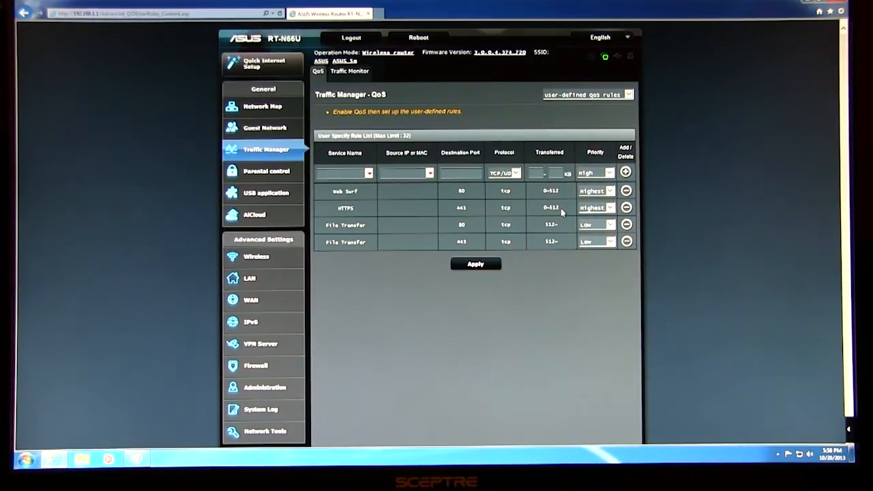
- View the real-time Traffic Monitor graphs for Internet, Wired and Wireless 2.4GHz, ending on Wired
left_click(349, 70)
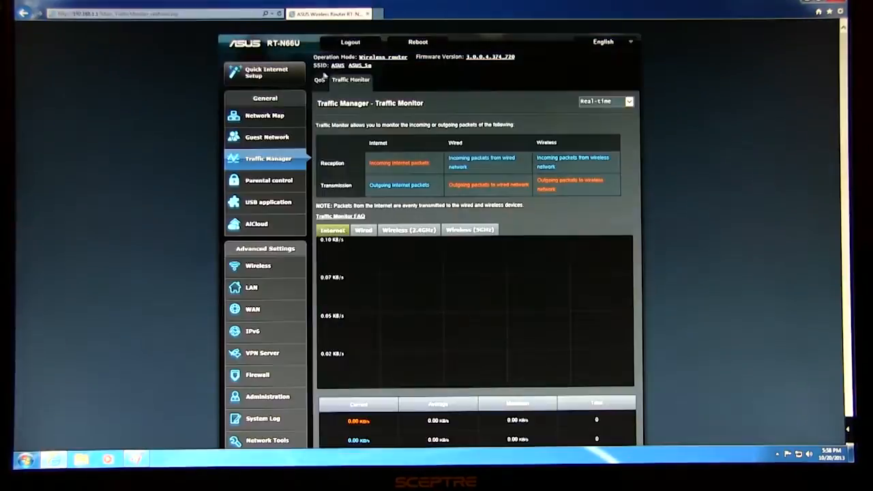
left_click(319, 80)
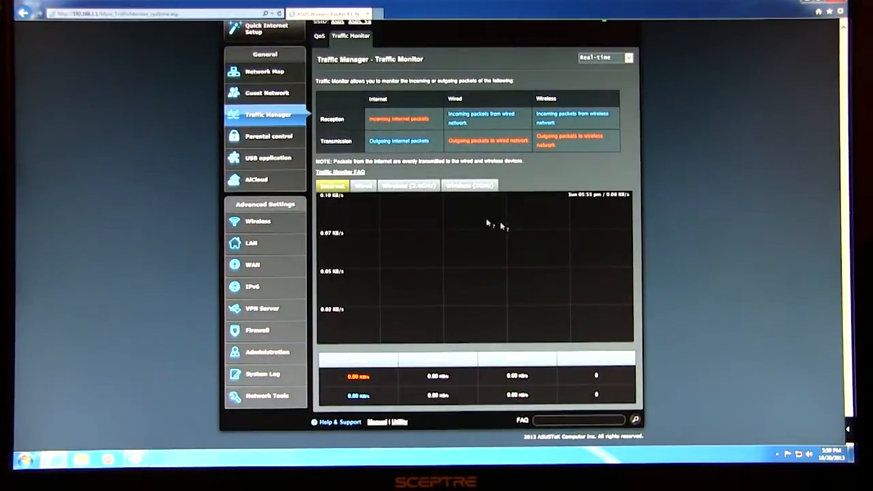
left_click(363, 186)
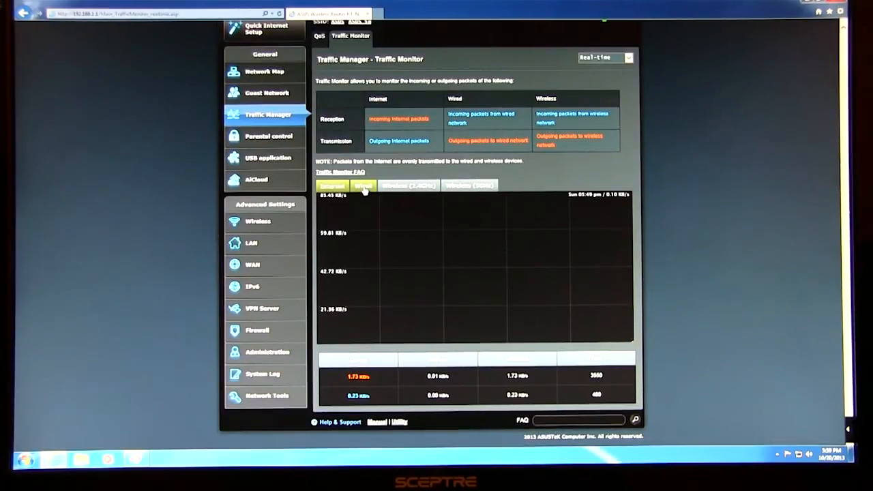
left_click(363, 186)
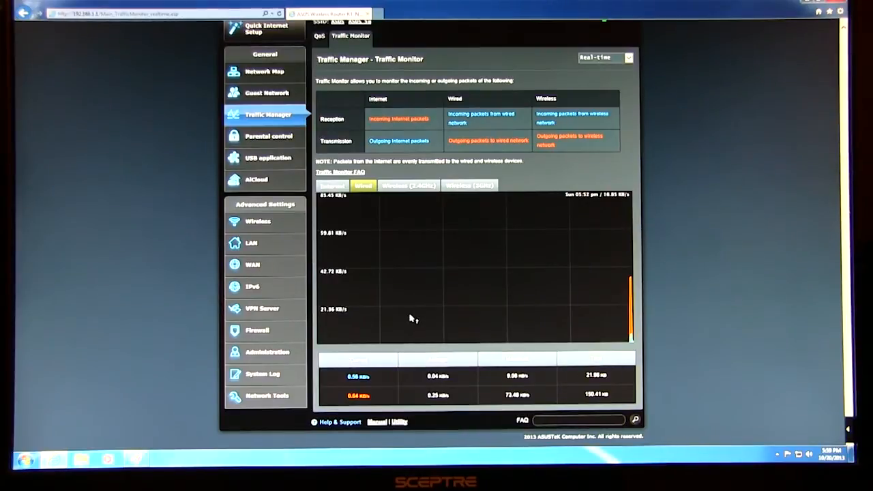
mouse_move(484, 218)
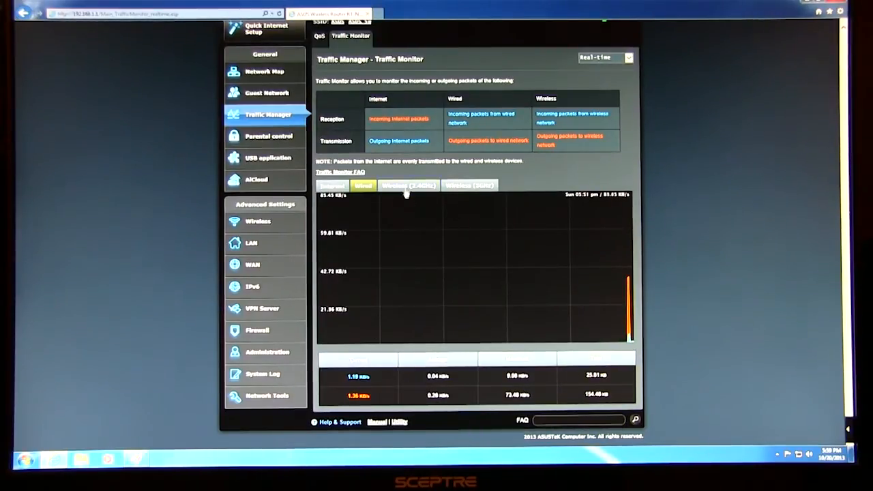
left_click(408, 185)
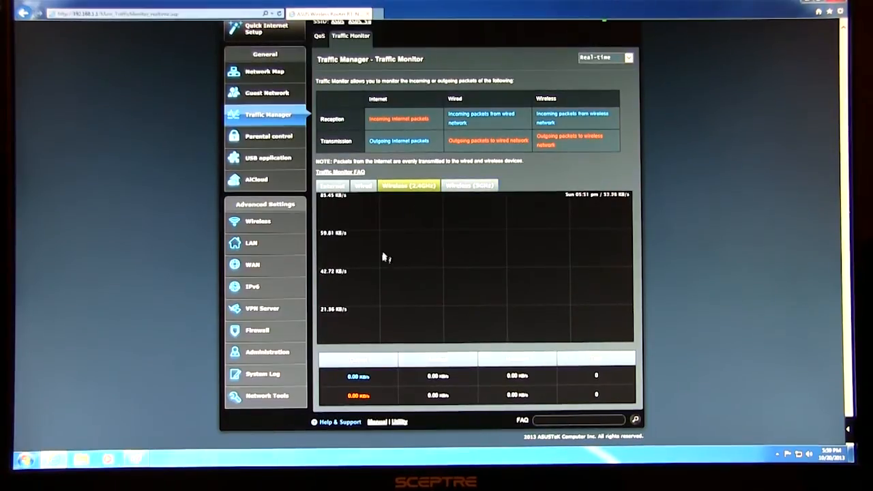
mouse_move(594, 217)
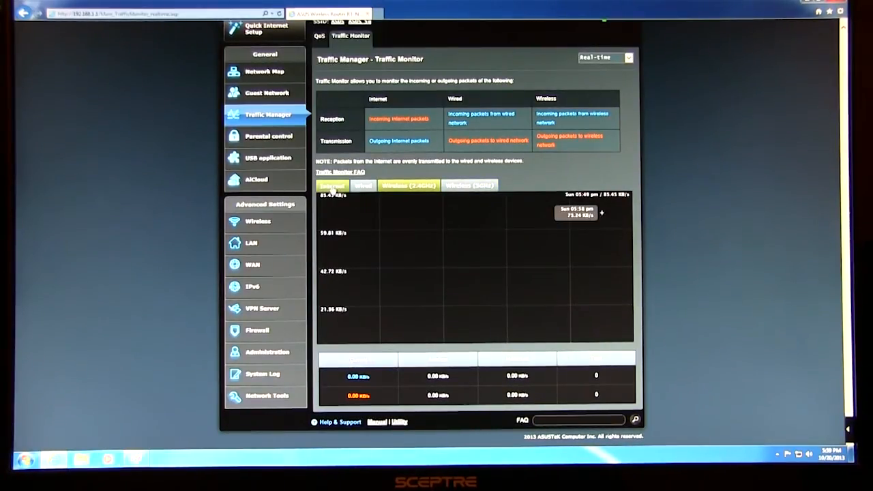
left_click(363, 185)
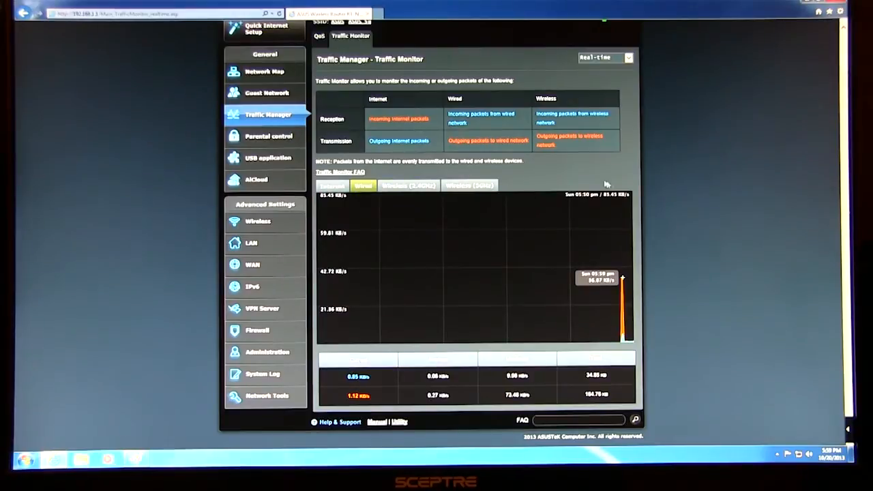
- On Parental control, add a client device entry, leave parental control OFF, then move on to USB application
left_click(267, 136)
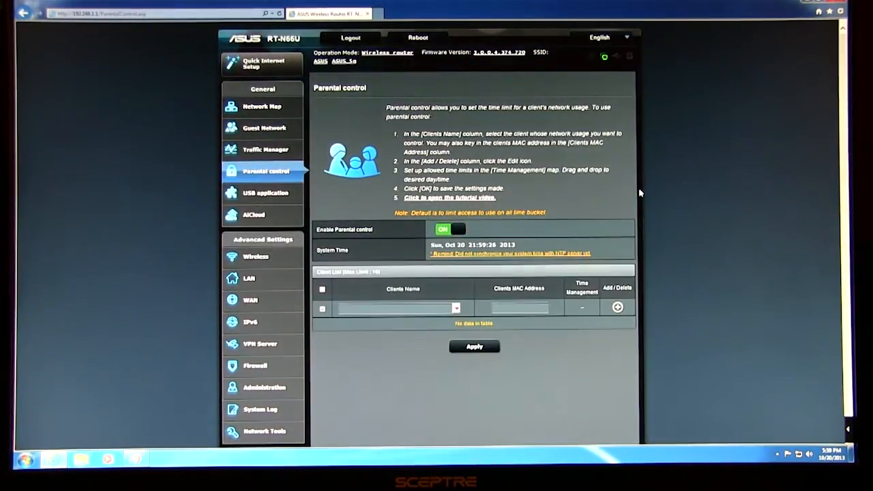
left_click(456, 308)
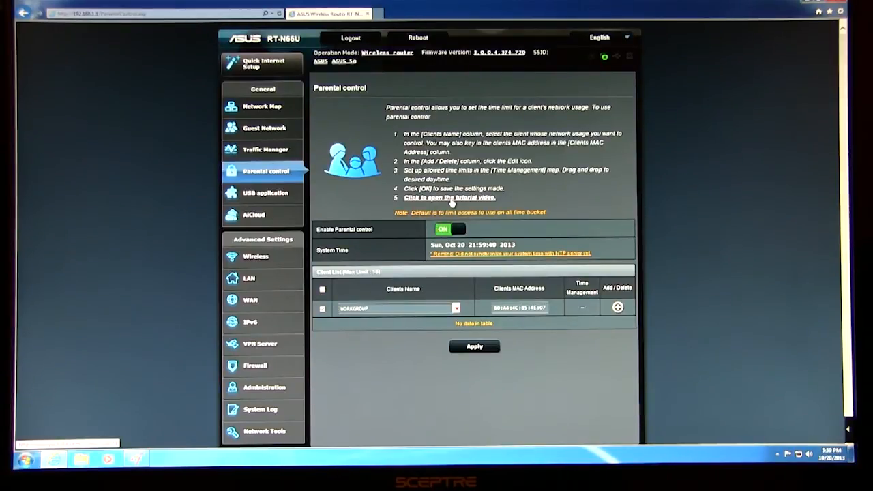
left_click(450, 229)
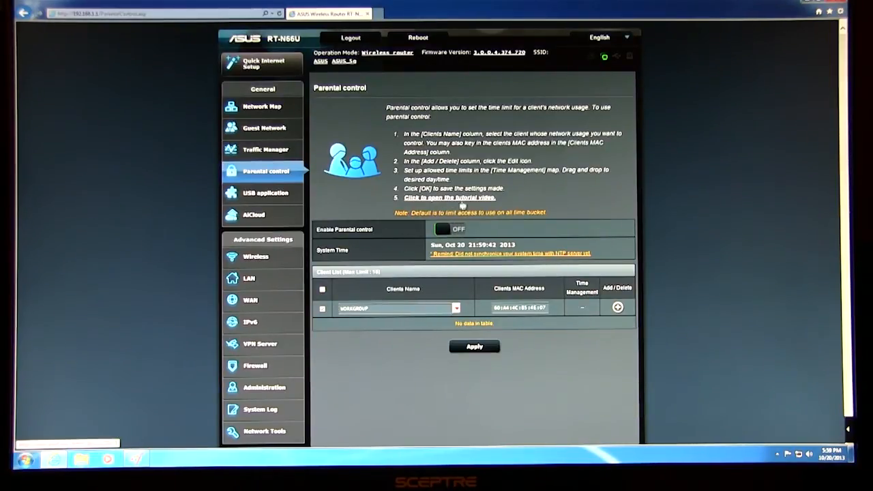
left_click(265, 192)
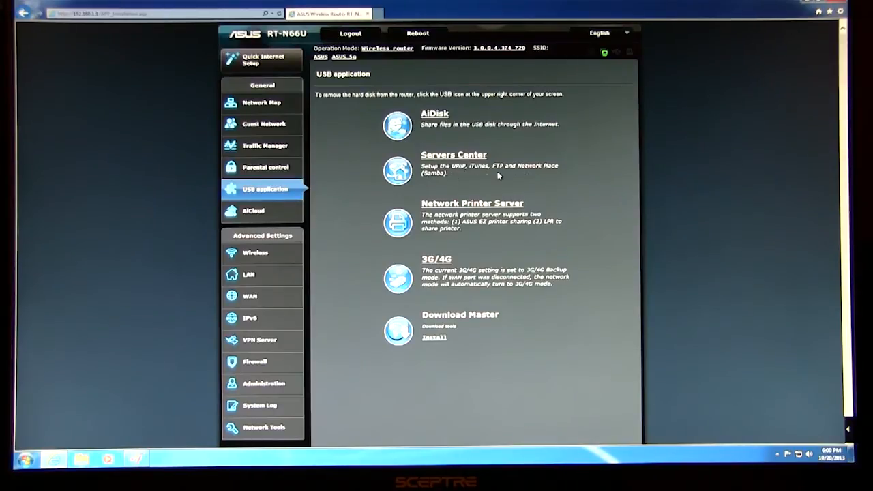
mouse_move(485, 175)
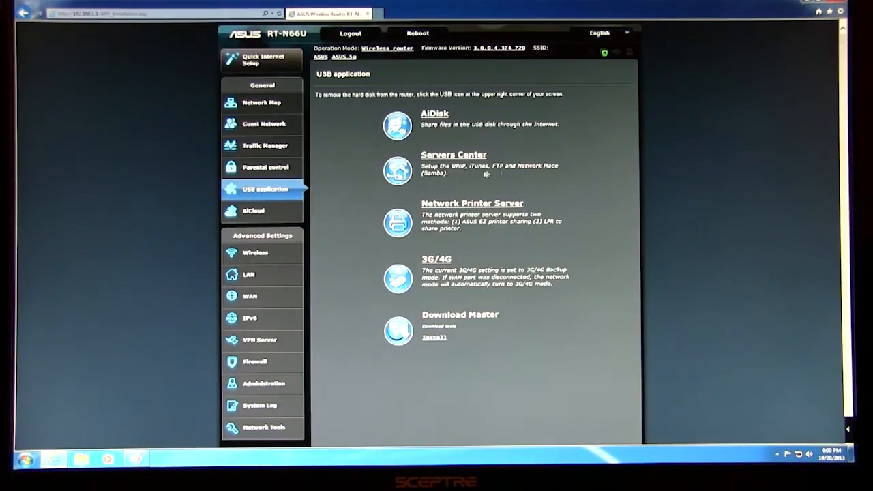
mouse_move(573, 199)
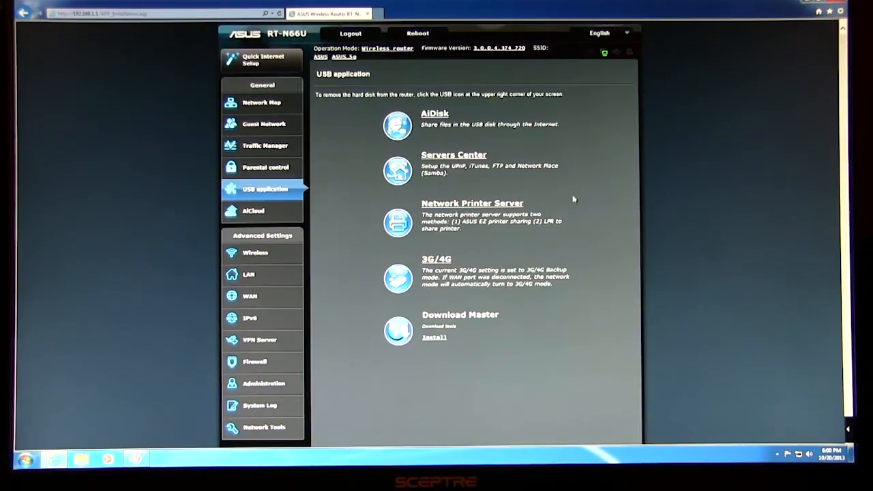
mouse_move(507, 252)
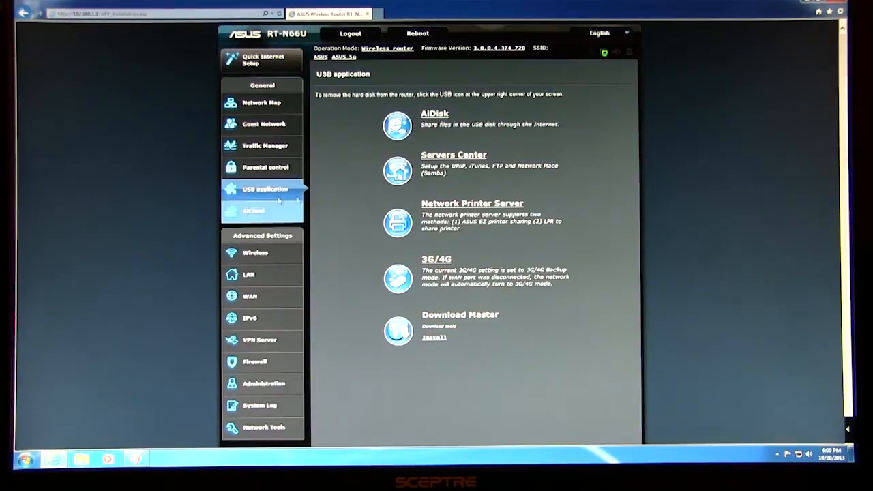
- Go to AiCloud and scroll down to the Cloud Disk, Smart Access and Smart Sync sections
left_click(254, 210)
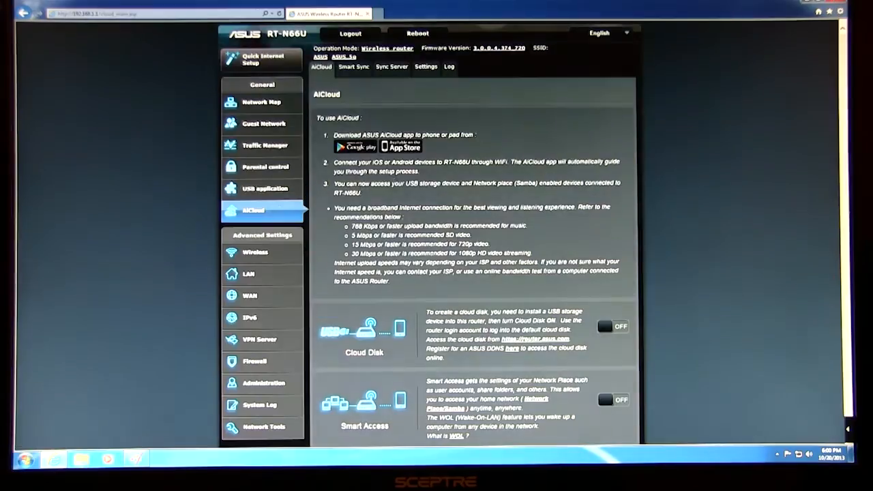
scroll("down", 3)
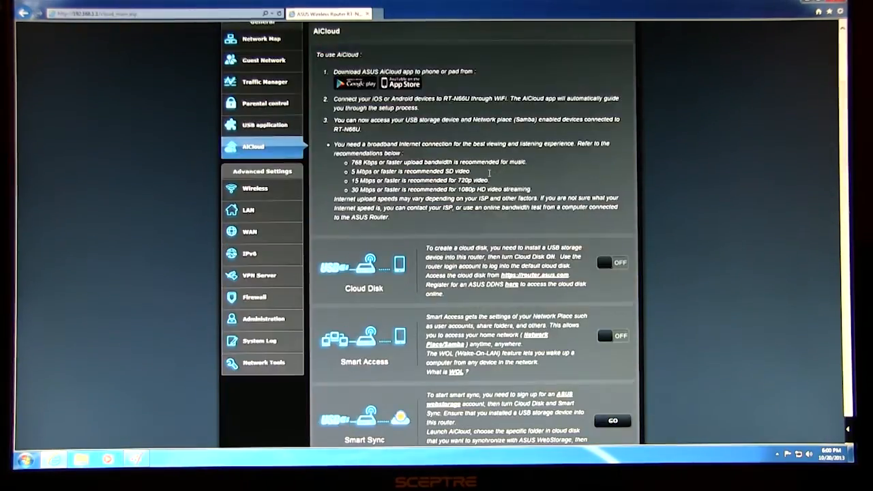
scroll("down", 3)
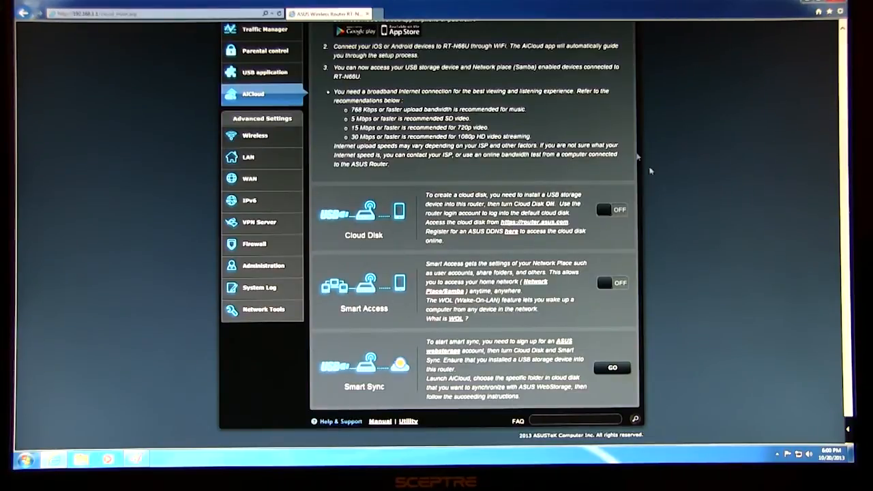
mouse_move(690, 252)
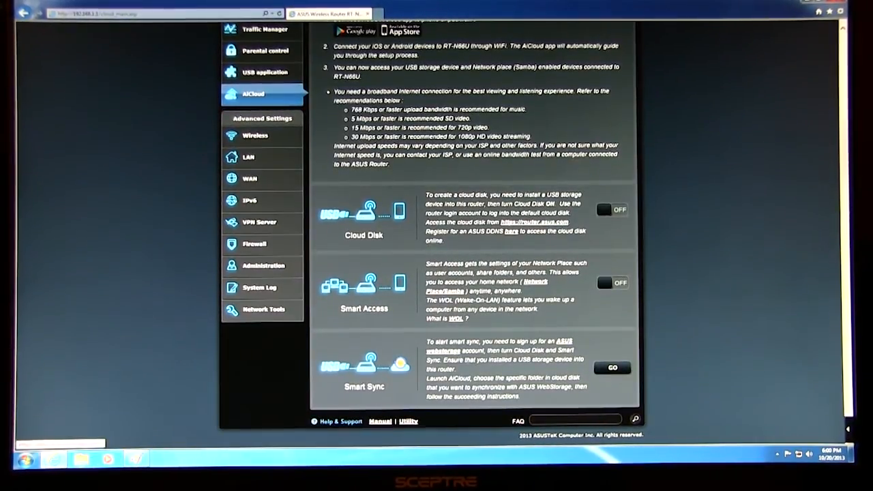
mouse_move(639, 334)
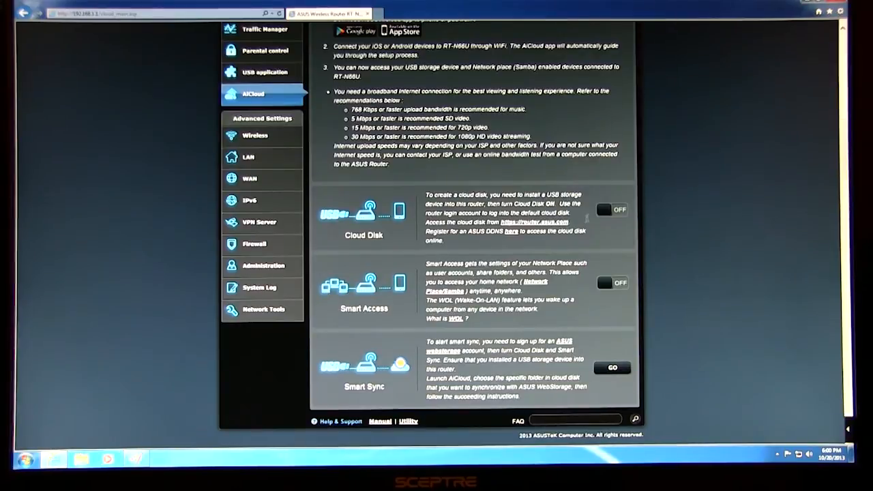
mouse_move(597, 224)
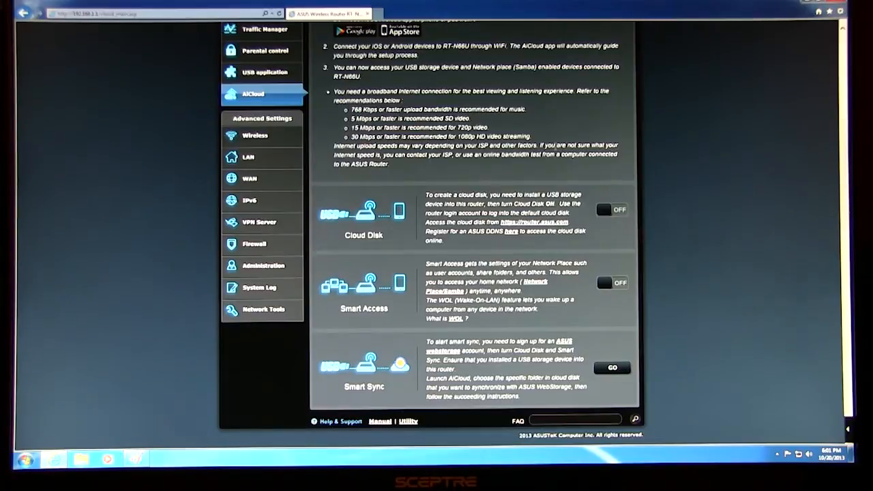
mouse_move(549, 138)
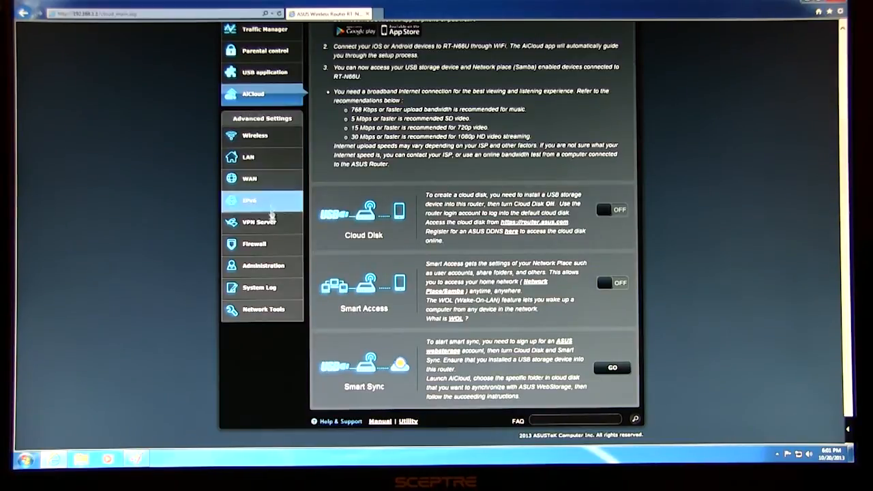
- Go to the Wireless settings and then the Bridge (WDS) page showing AP-only mode
left_click(255, 135)
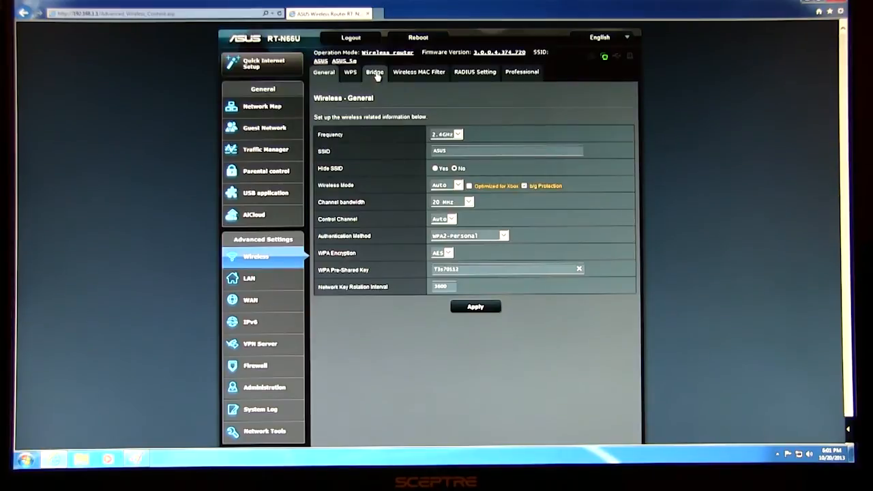
left_click(374, 71)
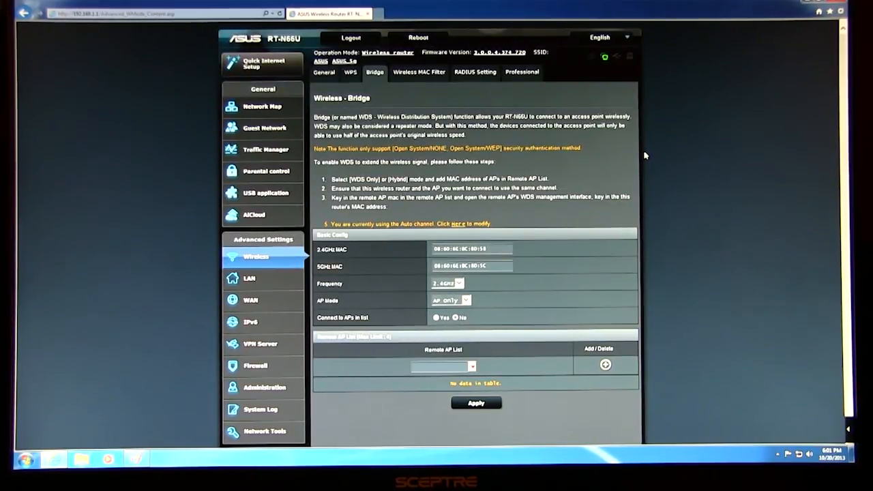
- Under LAN, step through the DHCP Server, IPTV and Switch Control pages with jumbo frames disabled
left_click(248, 279)
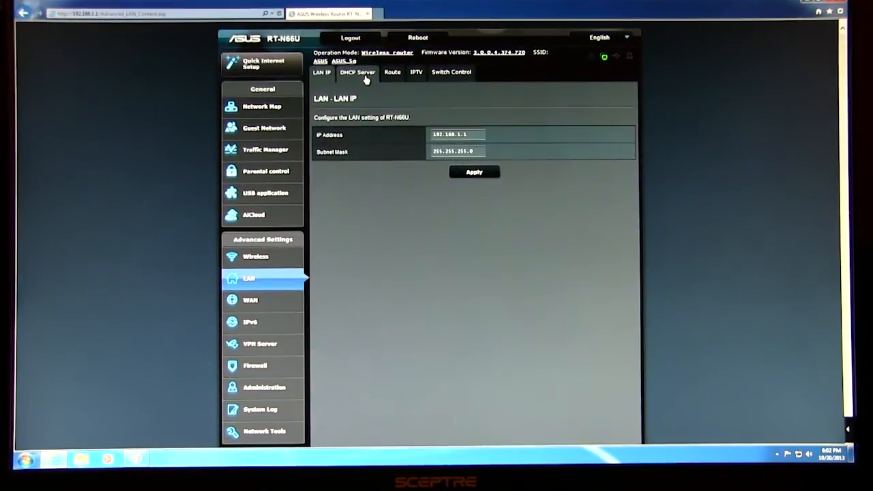
left_click(357, 72)
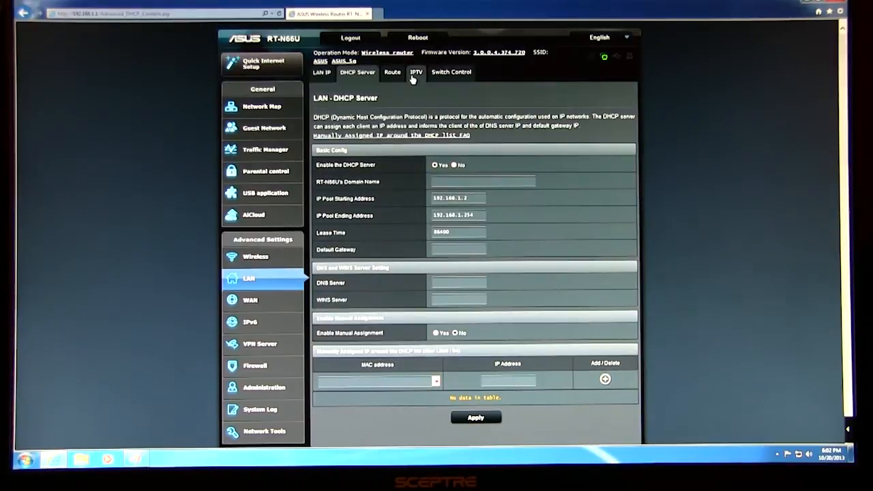
left_click(414, 73)
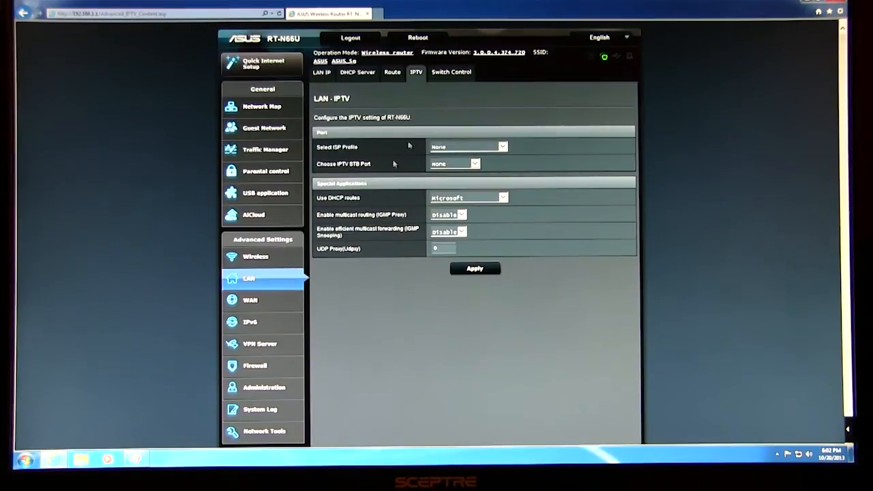
left_click(450, 71)
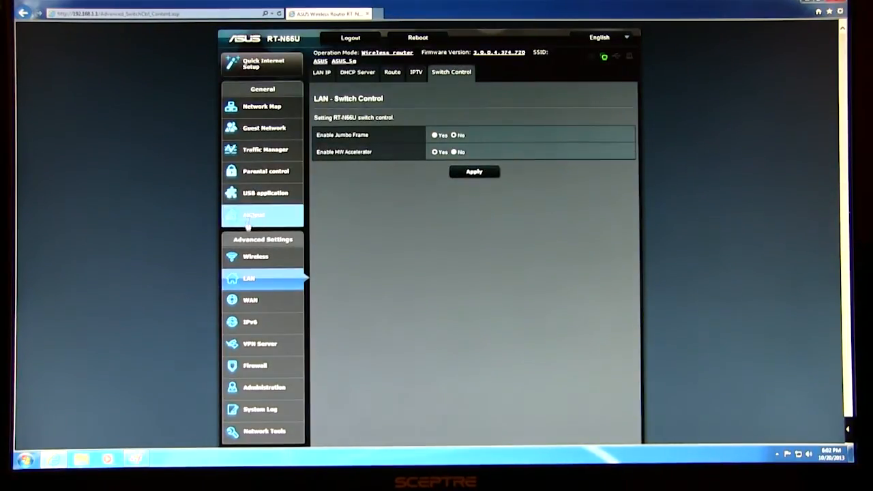
- Step through the WAN internet connection, dual WAN, port trigger and port forwarding pages
left_click(248, 300)
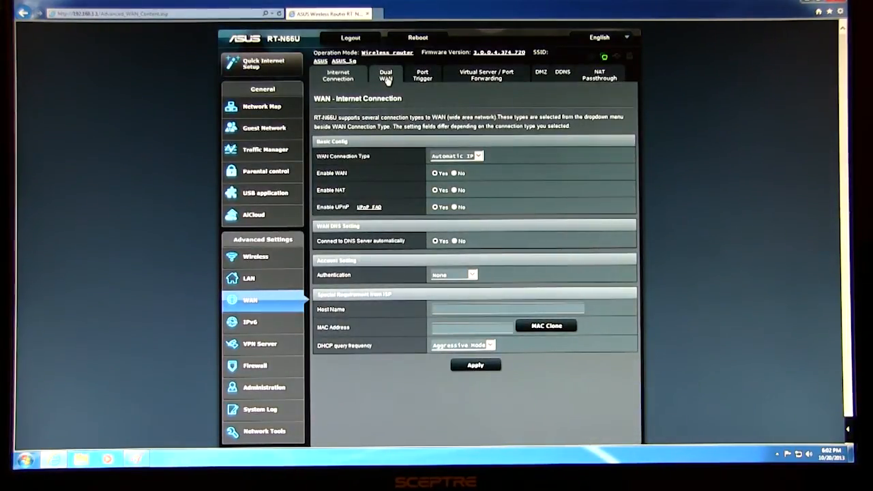
left_click(384, 76)
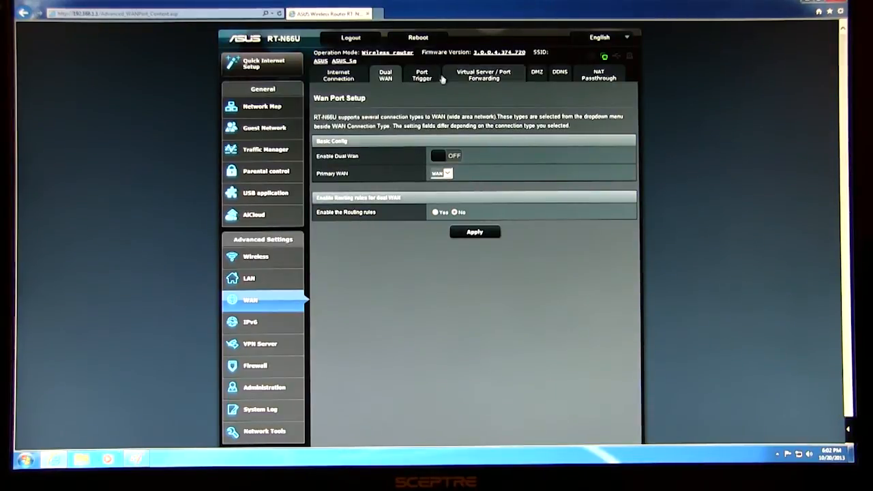
left_click(420, 75)
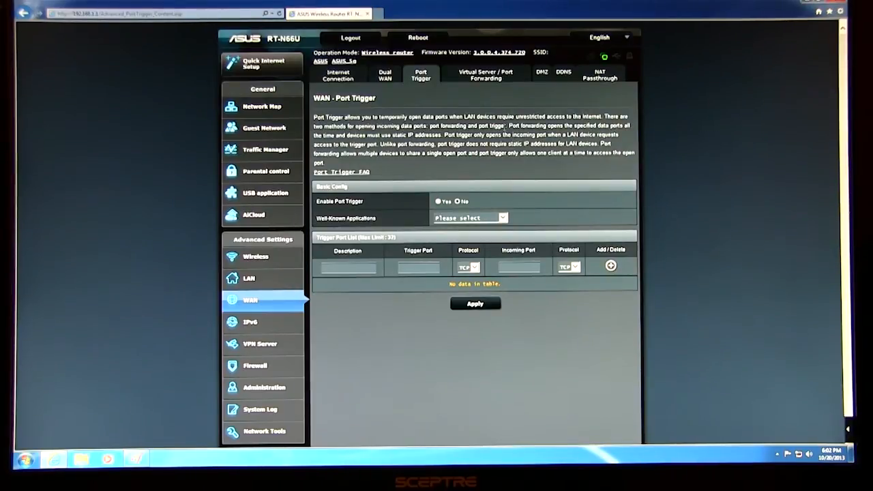
left_click(484, 75)
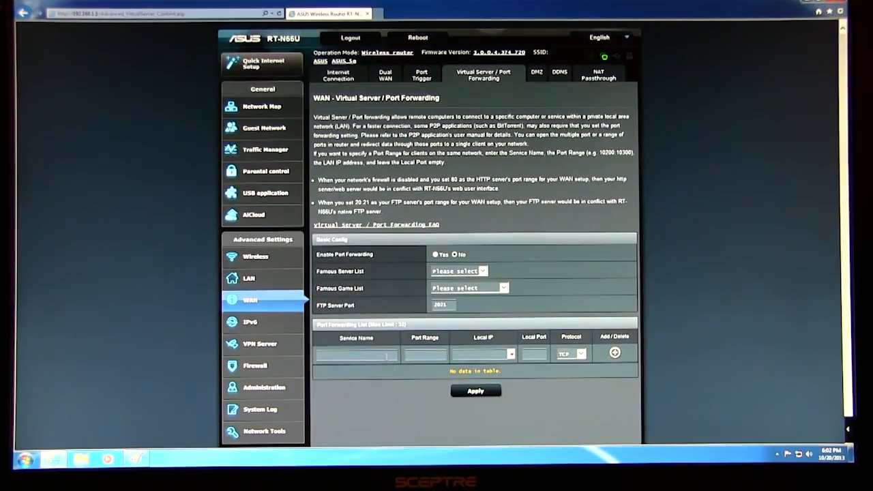
mouse_move(589, 231)
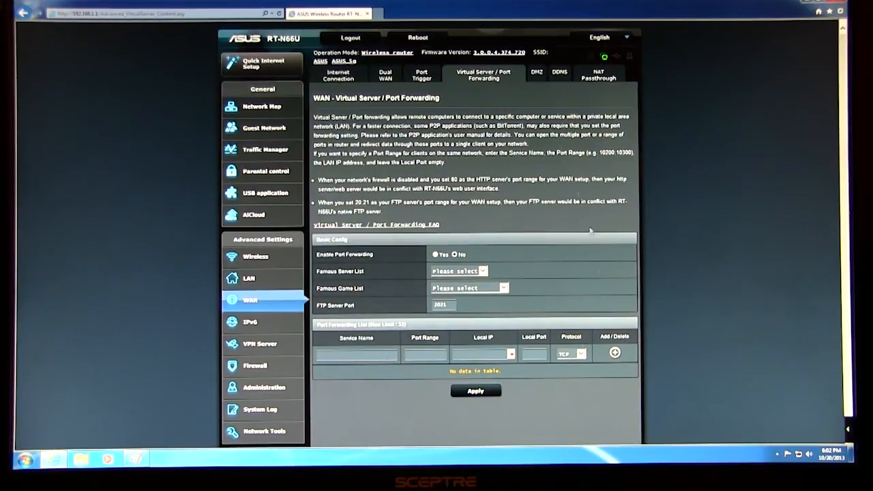
- Continue through the DMZ and DDNS pages, ending on NAT passthrough settings
left_click(540, 75)
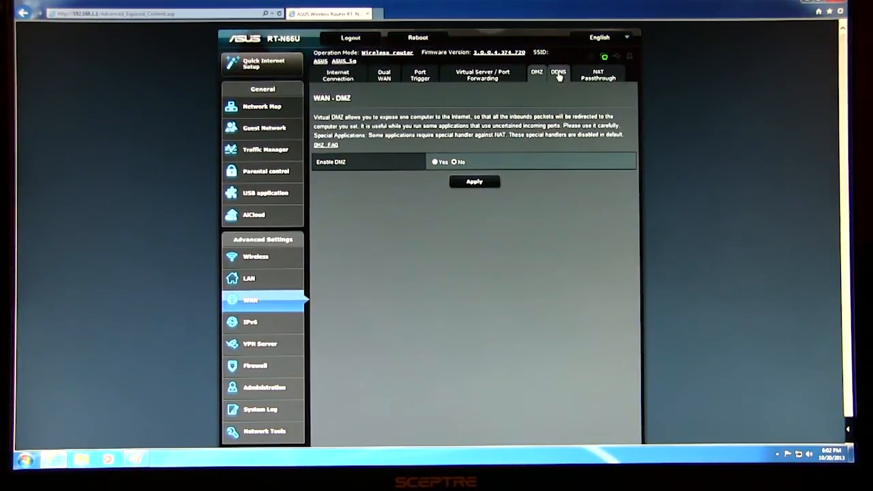
left_click(560, 74)
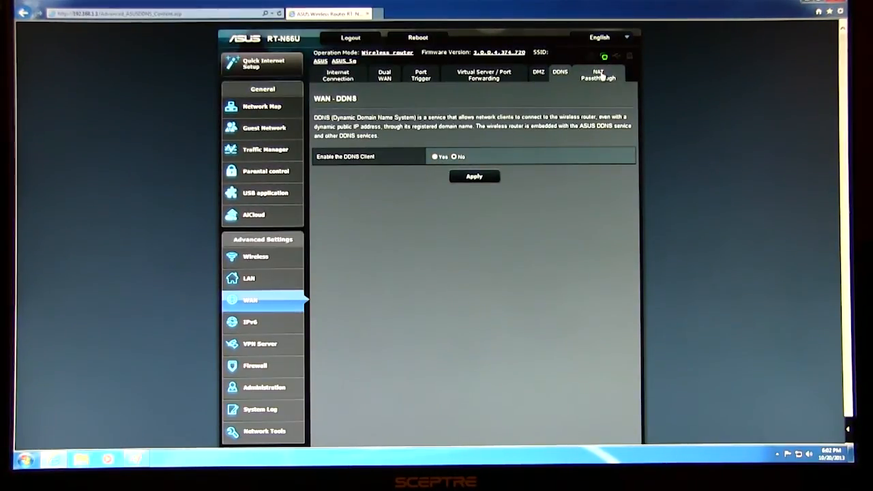
left_click(597, 75)
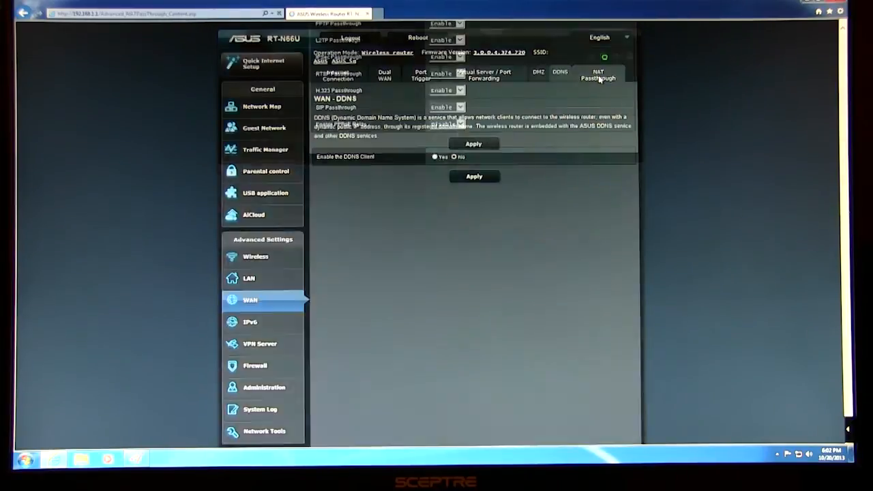
left_click(597, 75)
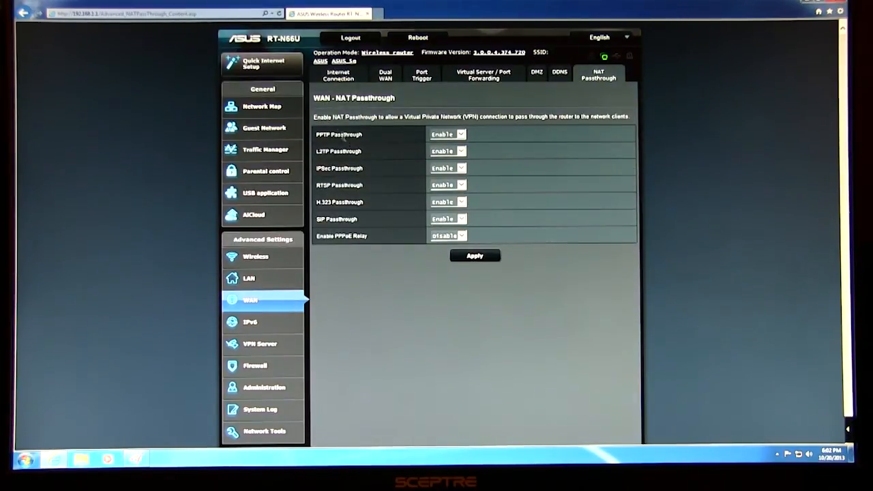
mouse_move(357, 194)
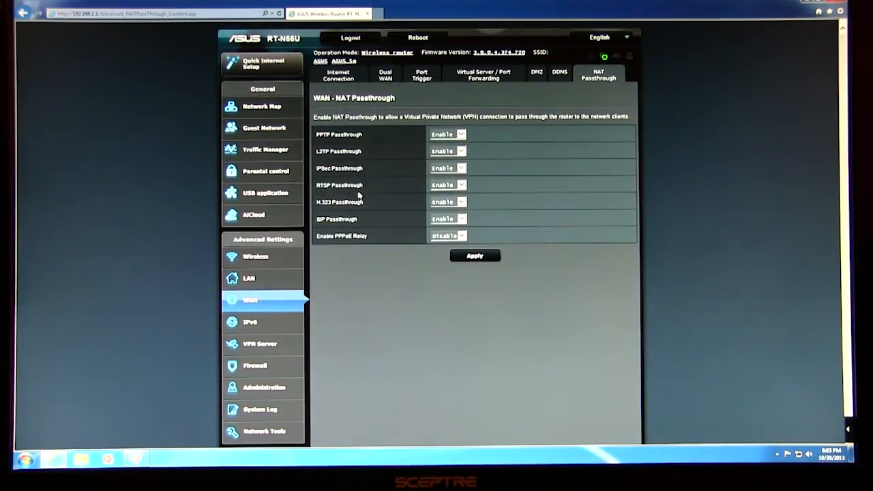
mouse_move(315, 262)
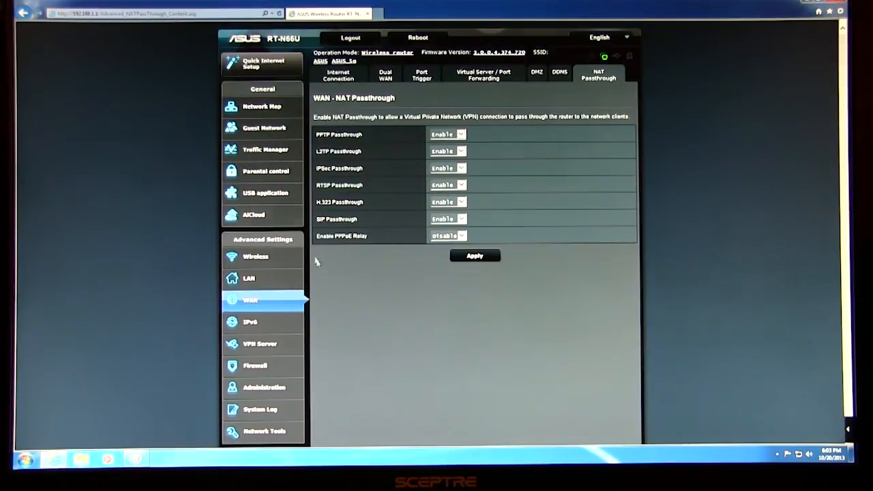
mouse_move(495, 180)
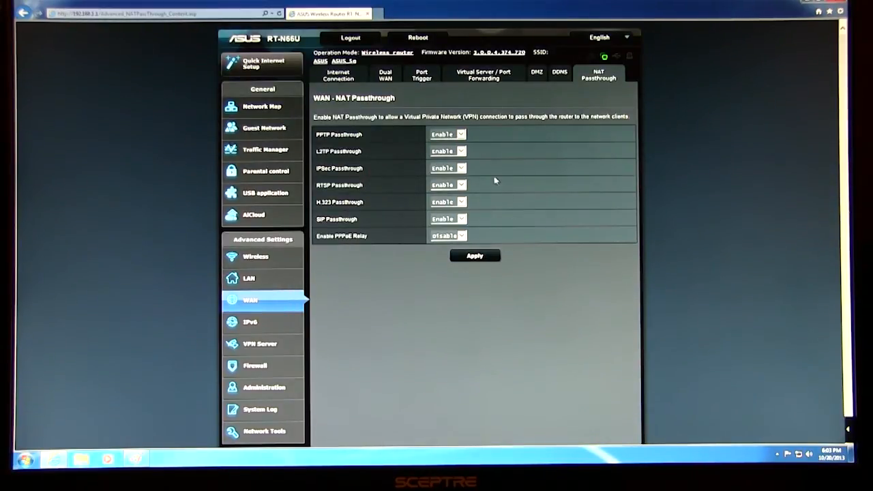
mouse_move(570, 224)
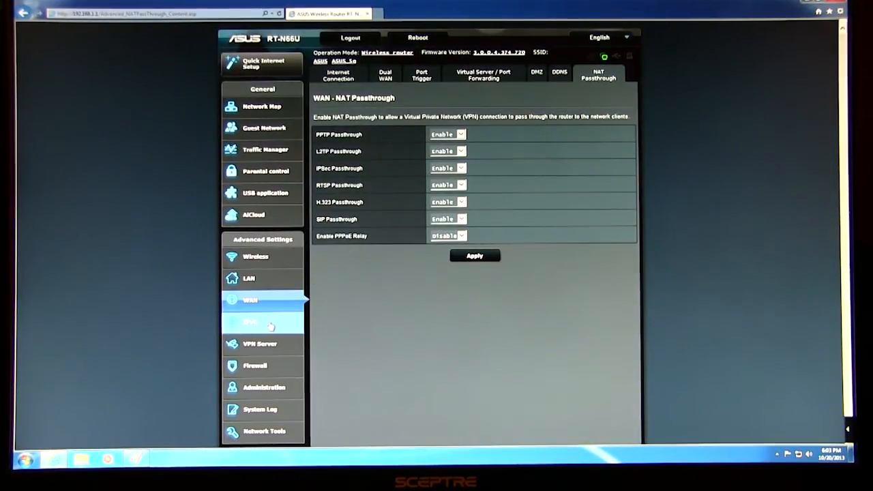
- View the IPv6 page and review the connection type choices, leaving it disabled
left_click(249, 322)
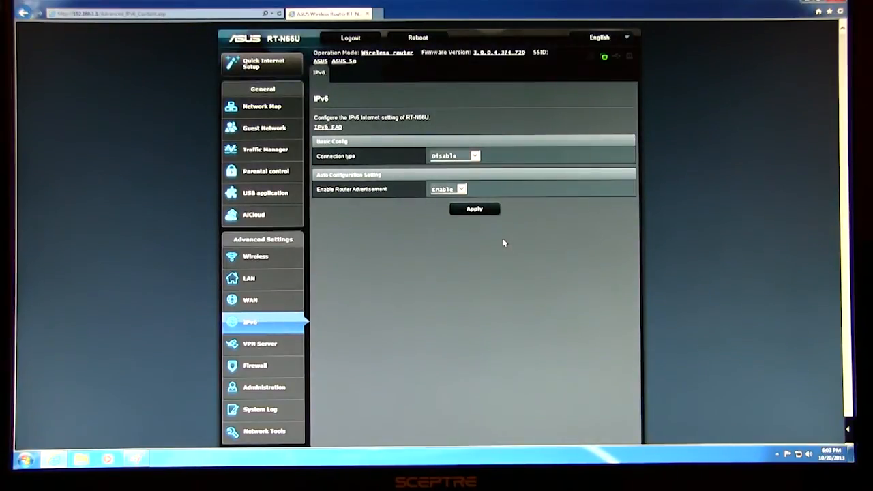
mouse_move(352, 137)
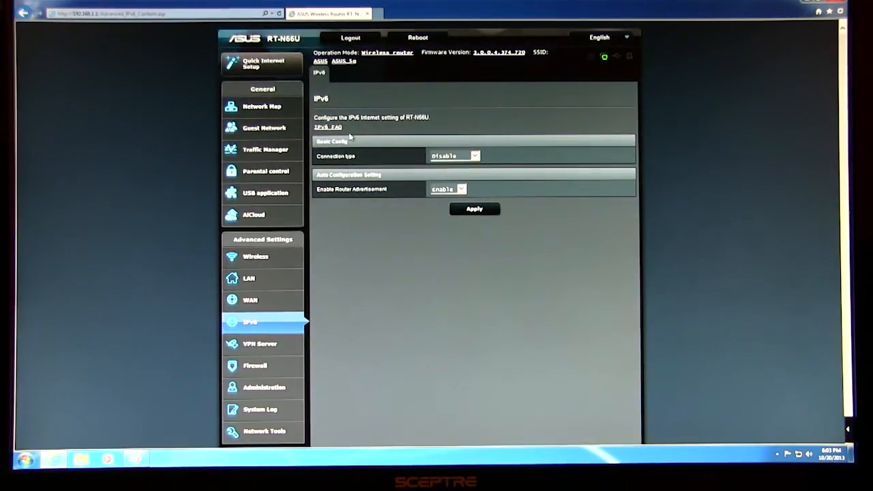
mouse_move(396, 214)
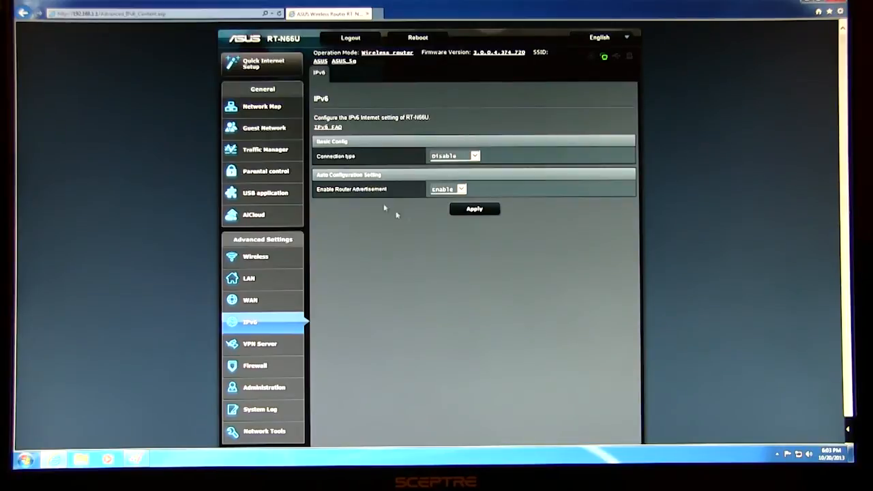
mouse_move(388, 281)
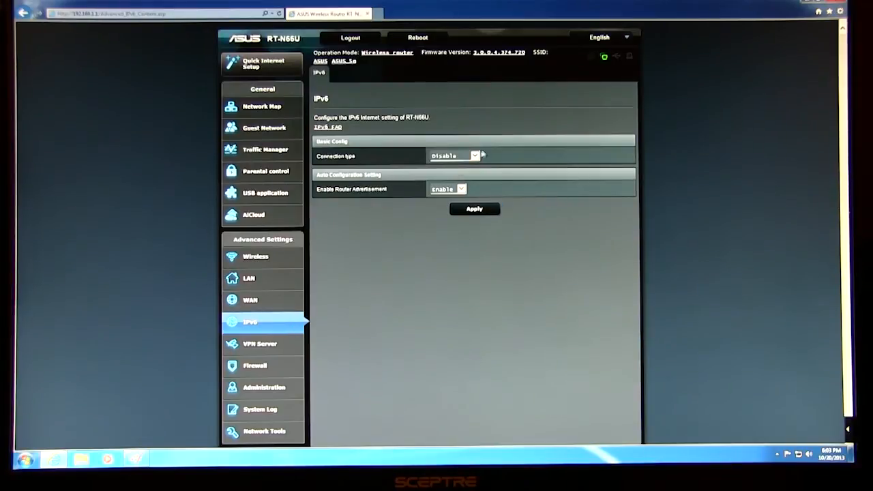
left_click(453, 155)
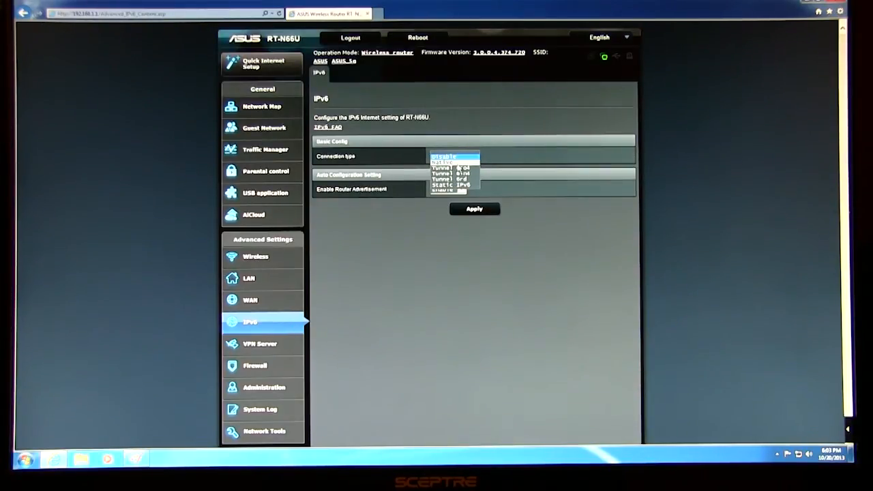
left_click(444, 156)
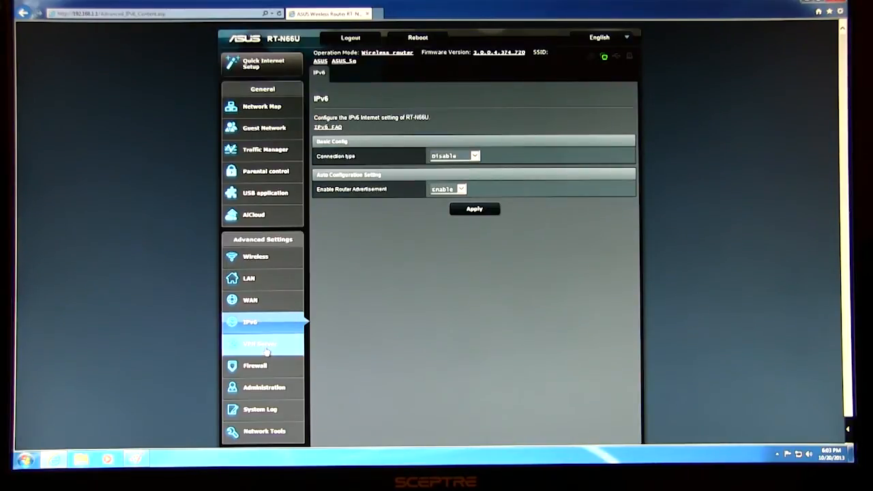
- Review the VPN server detail settings and its authentication method choices unchanged
left_click(262, 344)
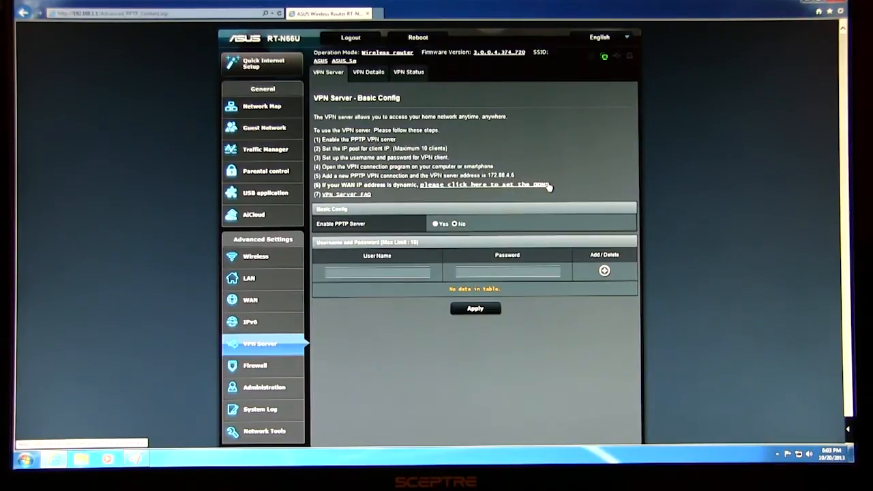
mouse_move(566, 144)
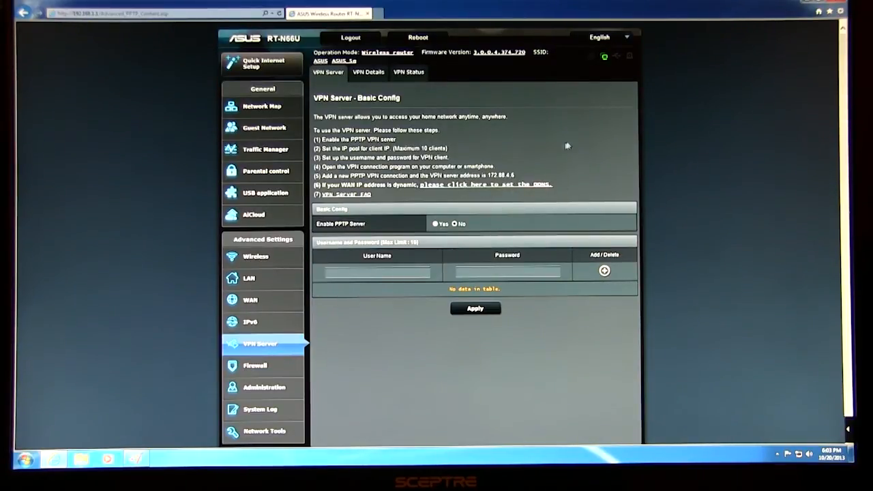
left_click(368, 73)
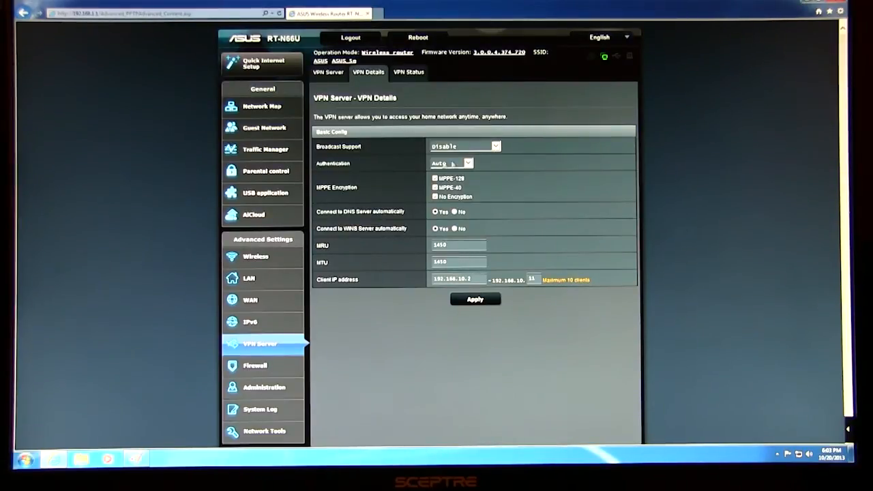
left_click(450, 164)
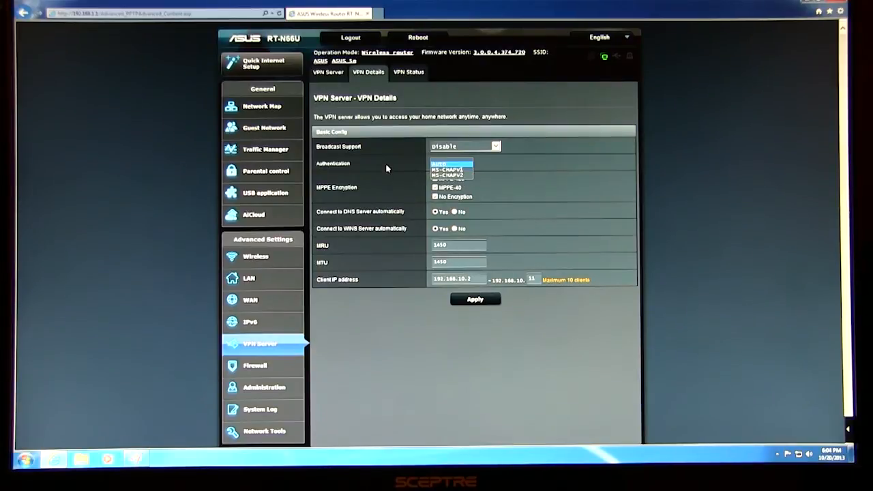
left_click(450, 162)
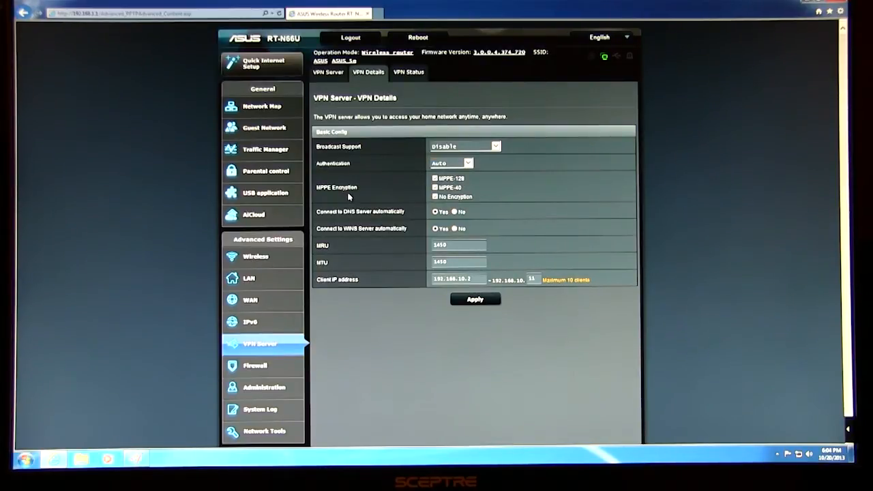
mouse_move(357, 229)
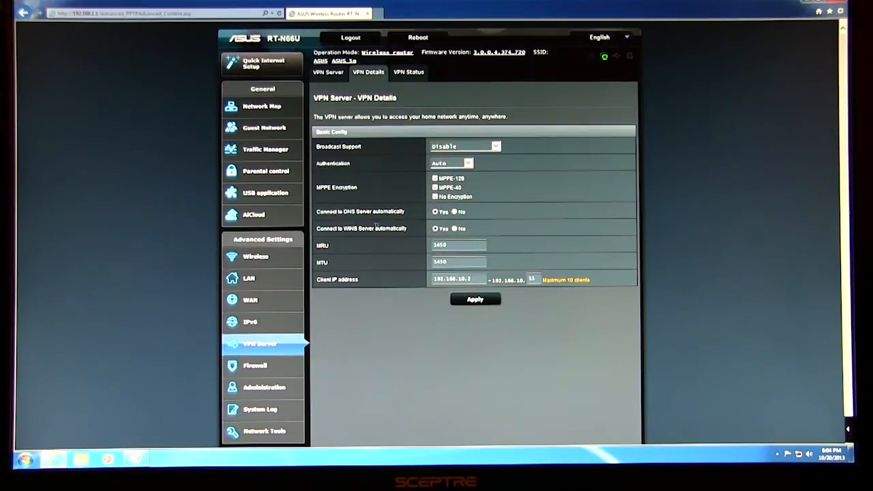
mouse_move(392, 341)
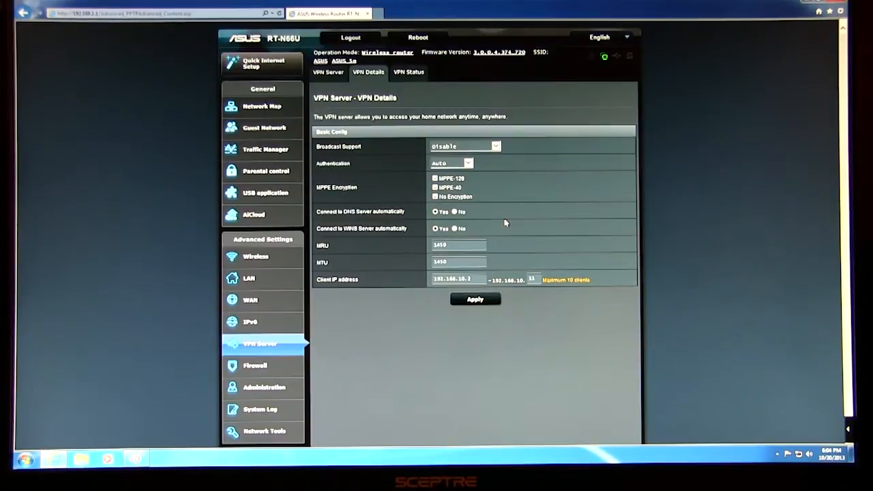
mouse_move(534, 266)
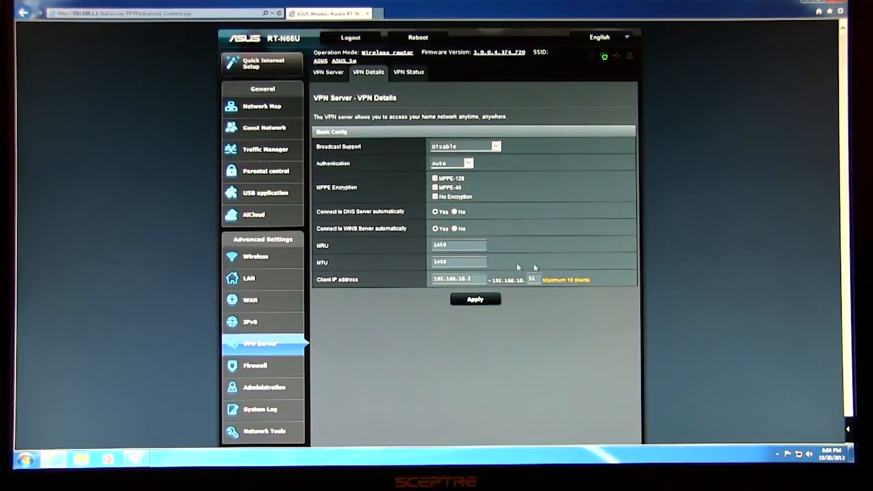
mouse_move(523, 175)
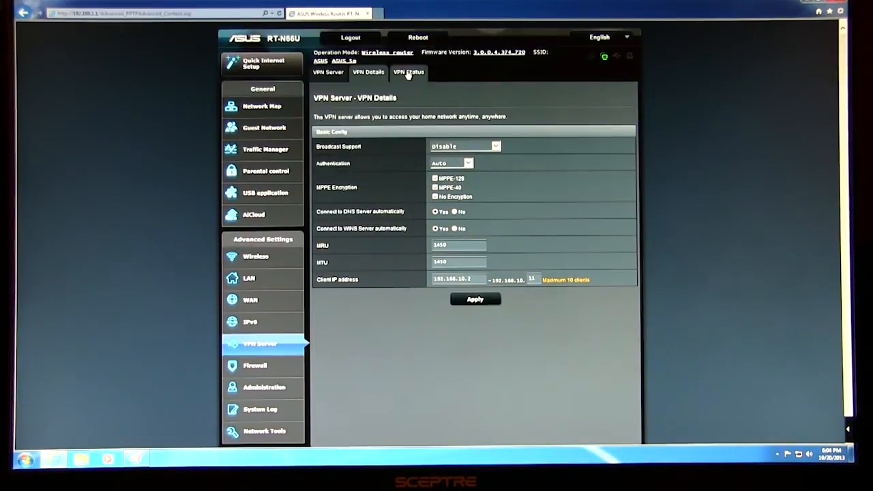
- Bring up the VPN status page showing the PPTP server stopped
left_click(409, 72)
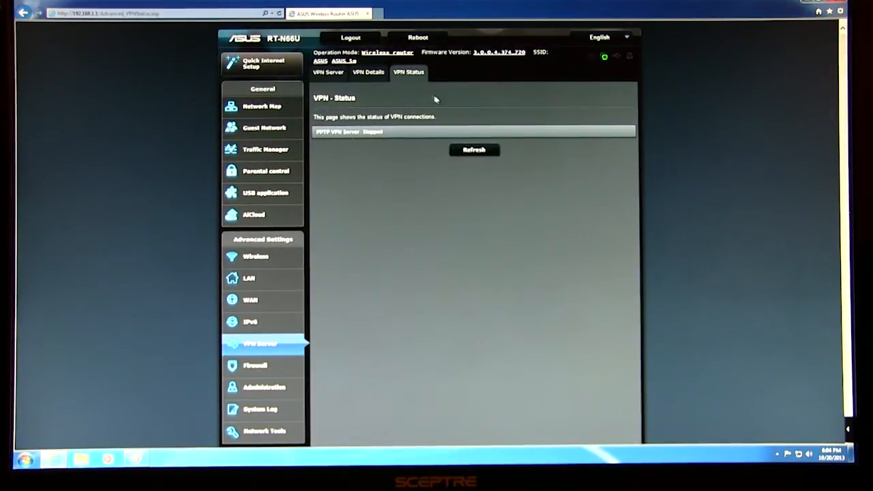
- View the firewall general settings, leaving logged packets type as none
left_click(253, 366)
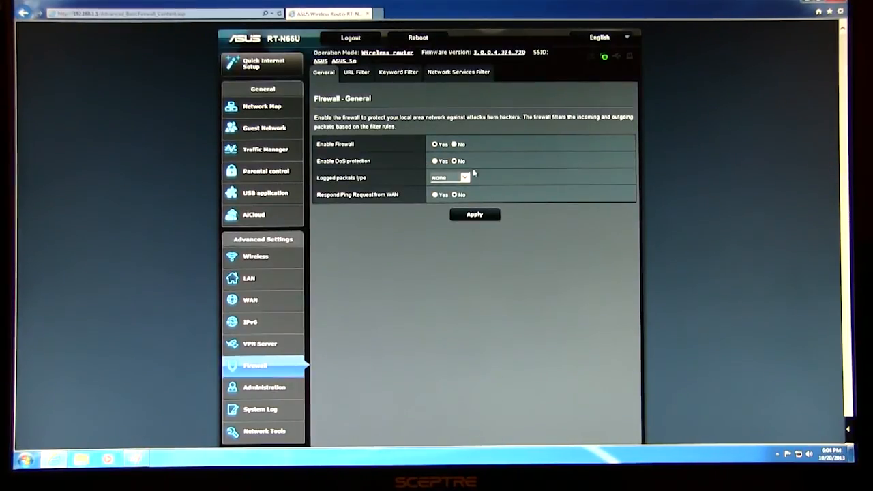
left_click(448, 177)
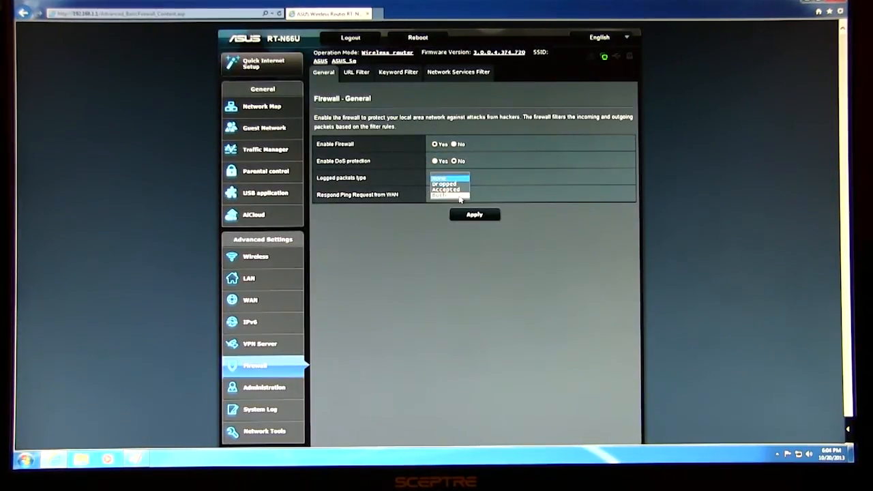
left_click(447, 183)
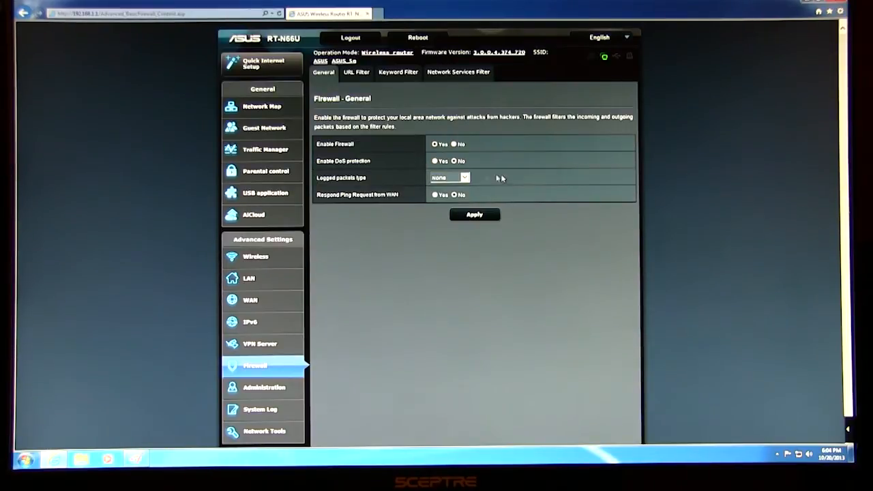
mouse_move(338, 207)
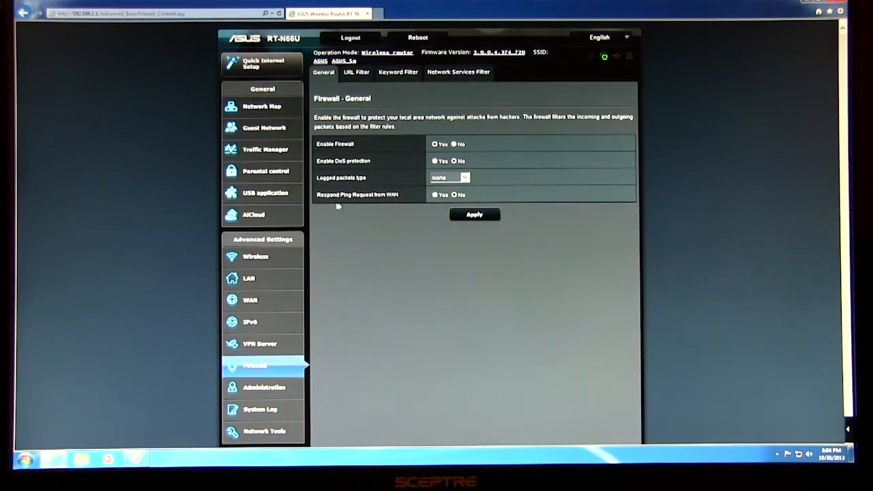
mouse_move(502, 199)
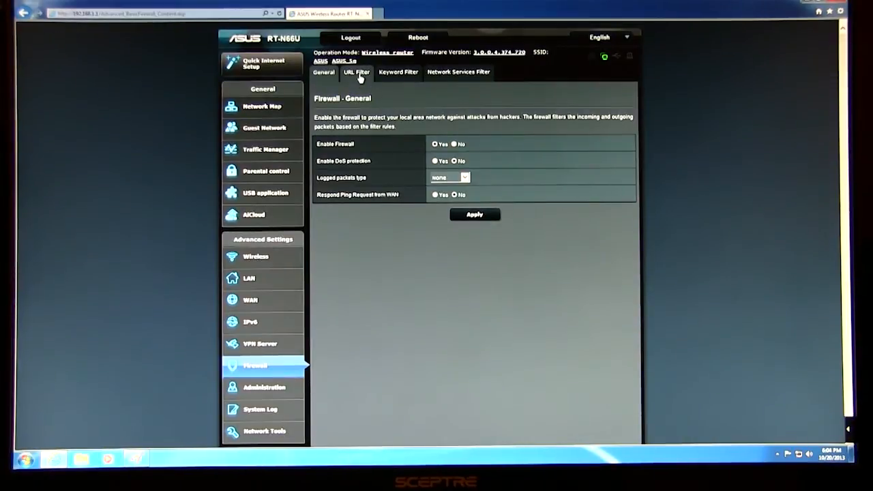
- Pass through URL filtering and end on the empty keyword filter
left_click(356, 72)
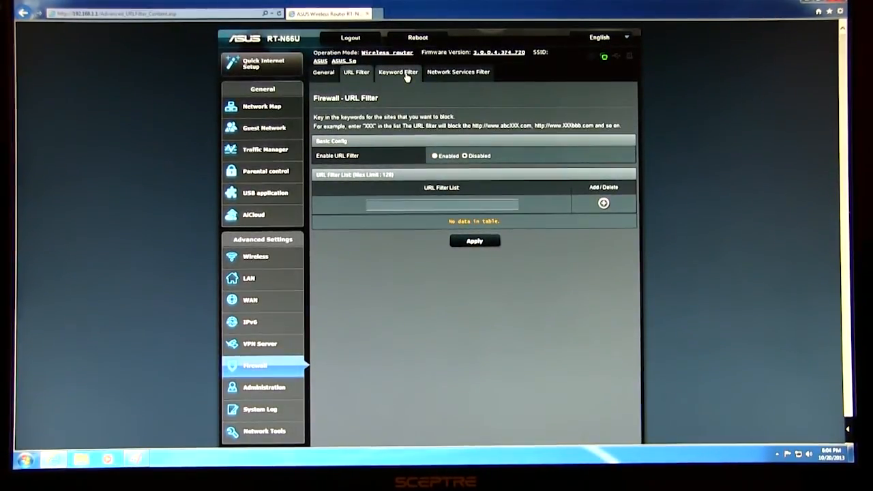
left_click(398, 72)
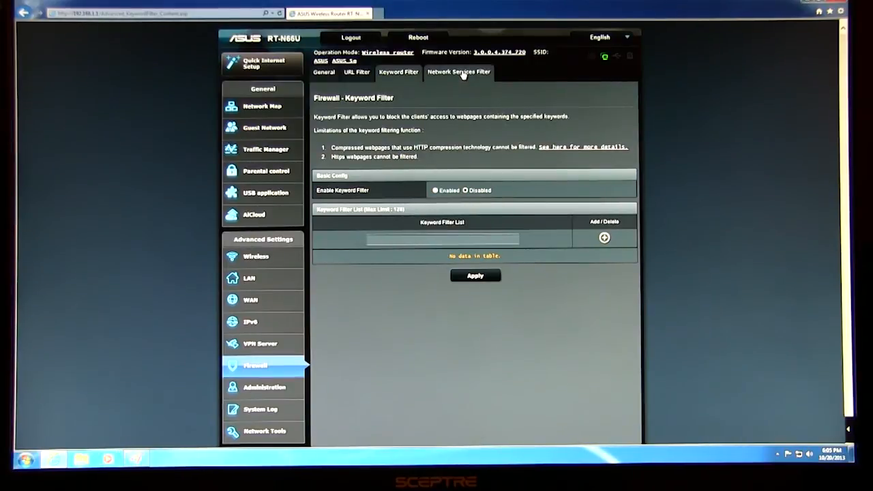
- Review the network services filter options and empty rule table, then move to Administration
left_click(458, 71)
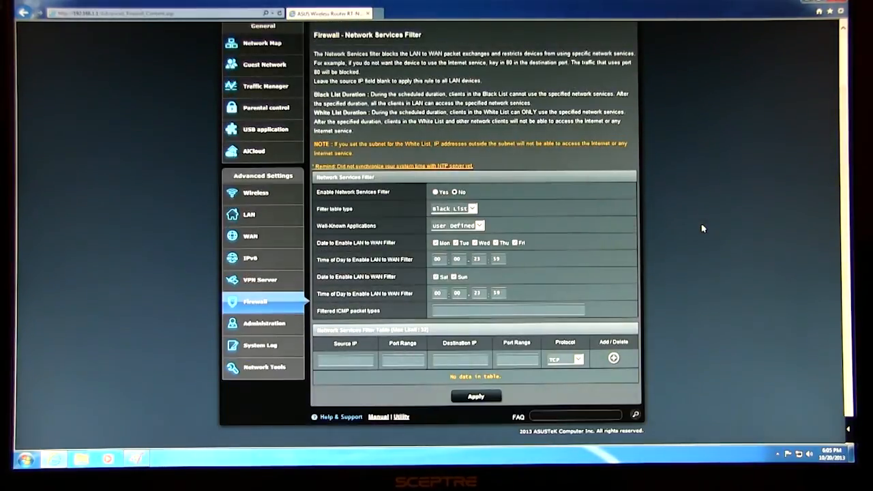
mouse_move(512, 230)
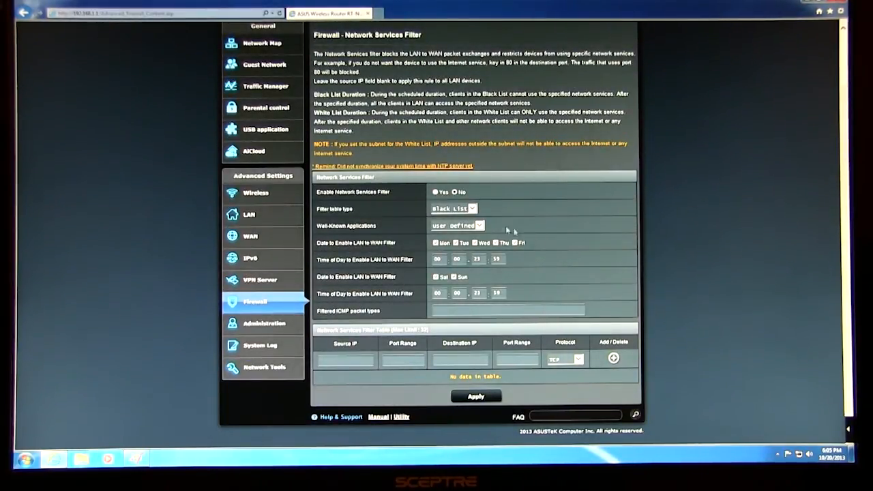
left_click(472, 209)
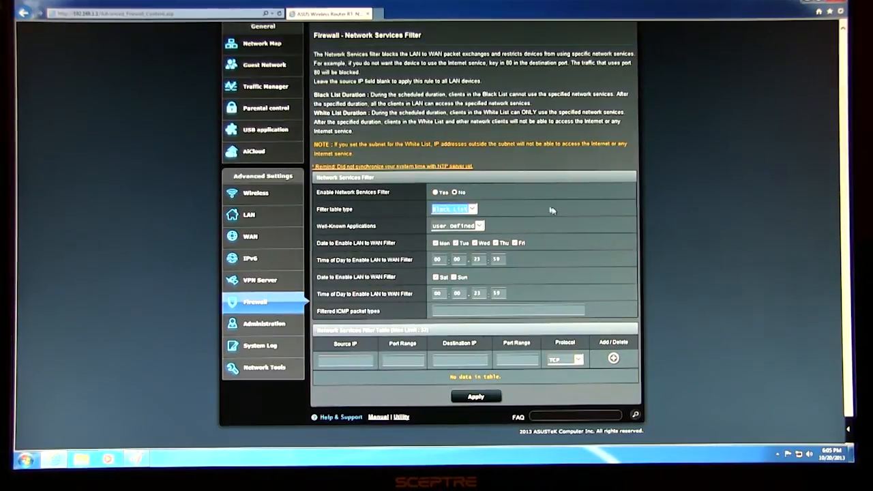
left_click(480, 227)
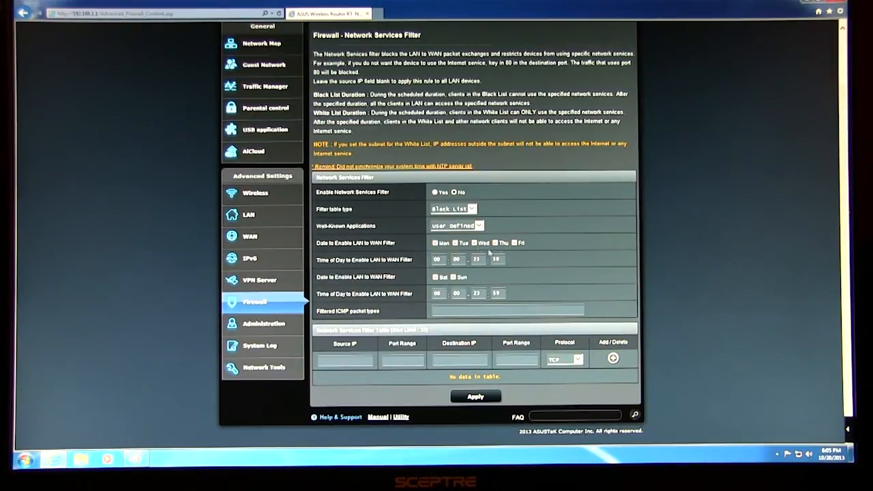
mouse_move(623, 212)
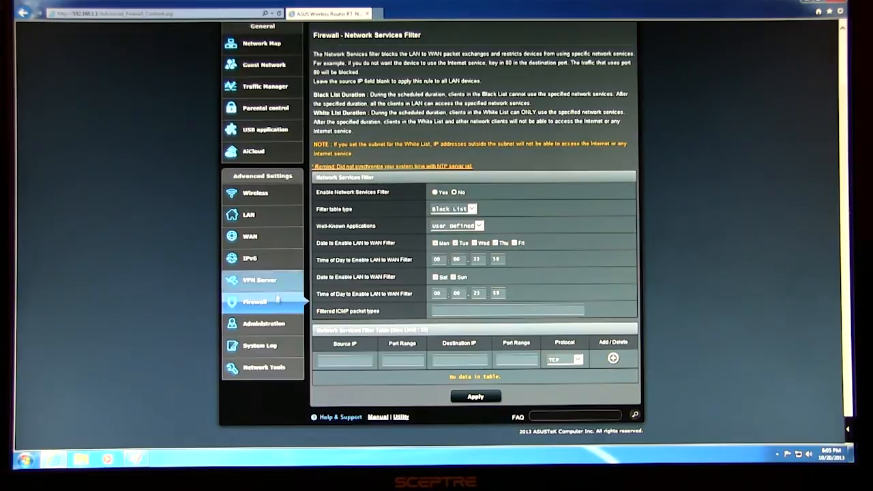
left_click(263, 323)
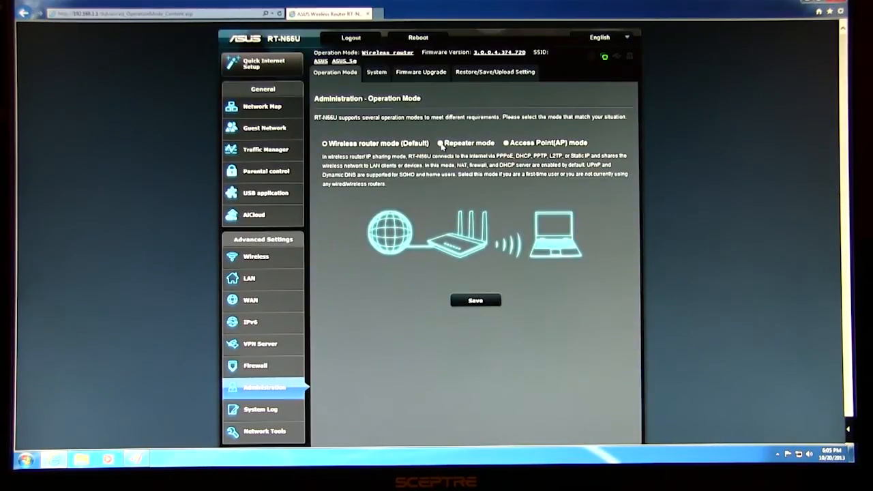
- Read the repeater and access point mode descriptions, returning to wireless router mode
left_click(439, 144)
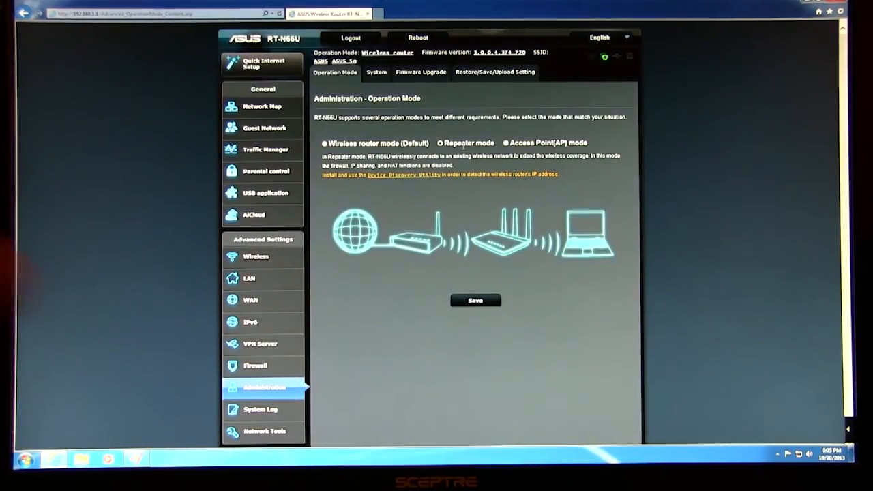
left_click(504, 143)
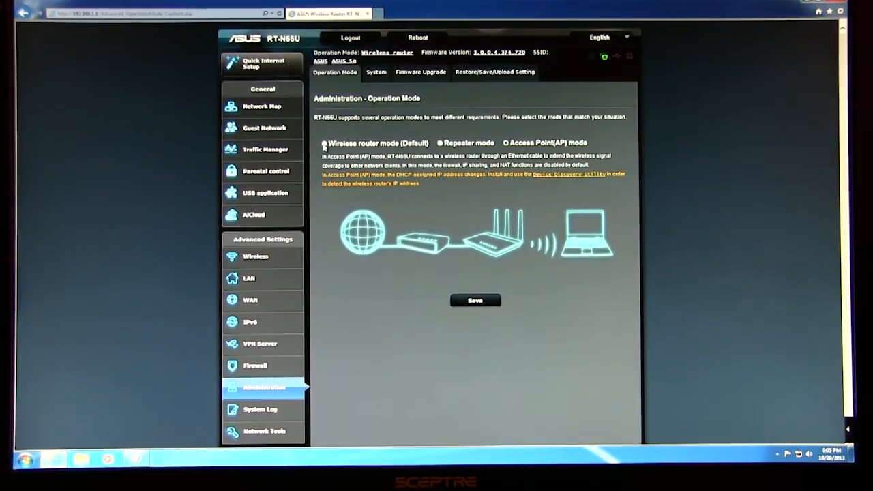
left_click(377, 71)
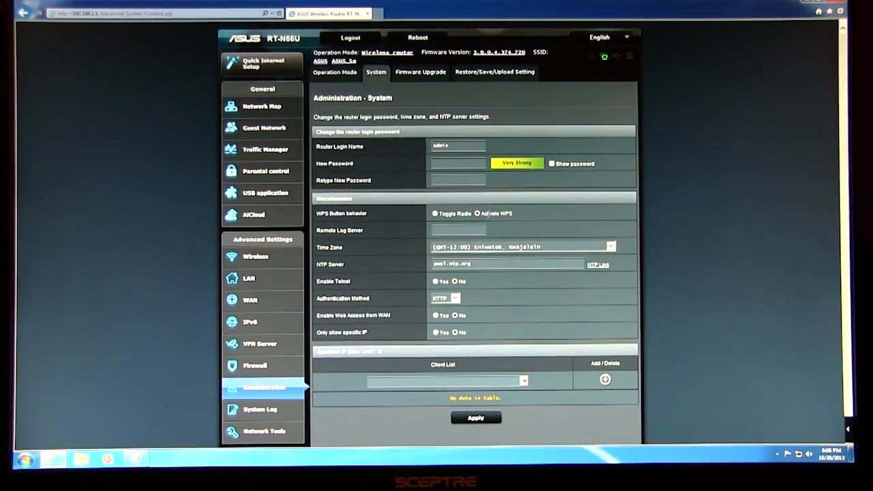
mouse_move(565, 212)
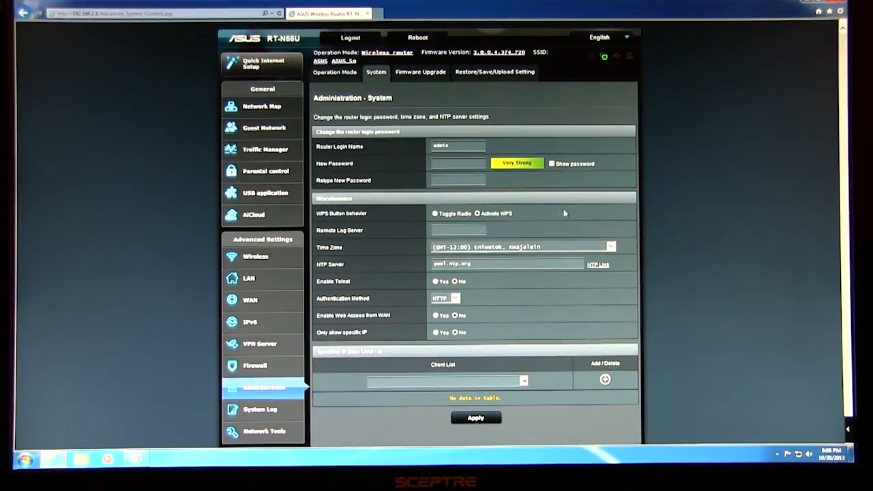
mouse_move(397, 261)
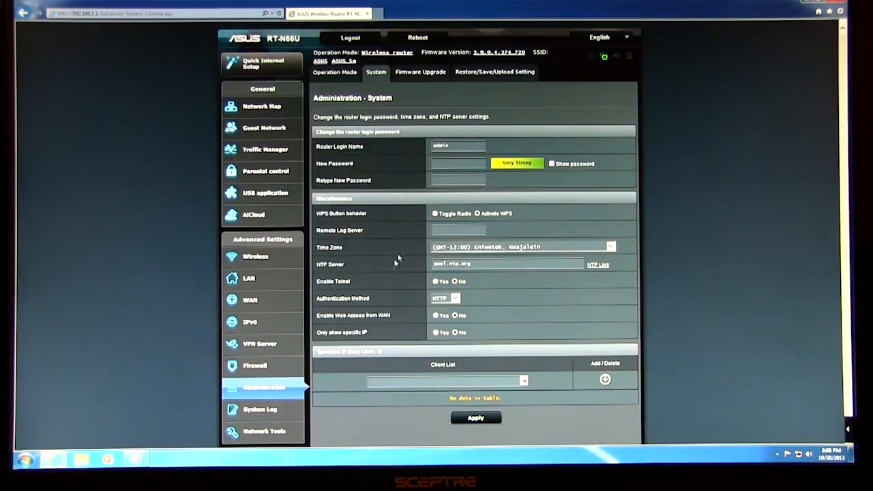
mouse_move(529, 338)
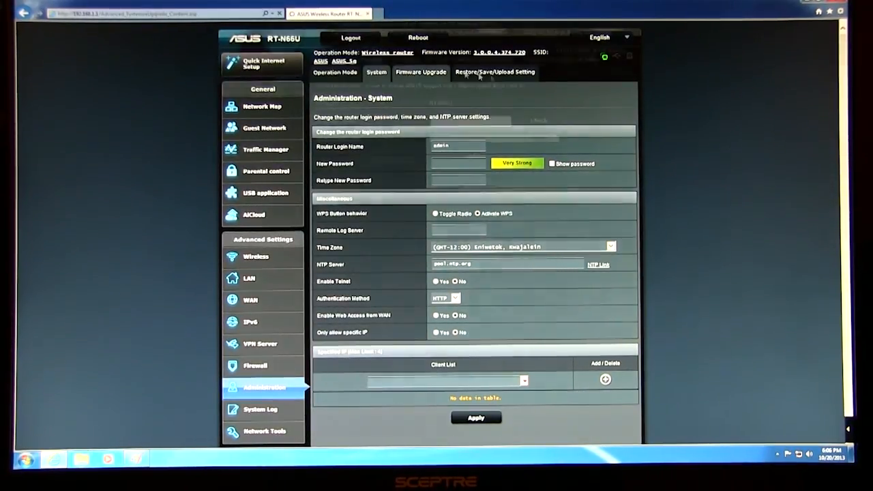
- Pass through firmware upgrade and restore/save/upload settings, then move to the system log
left_click(420, 71)
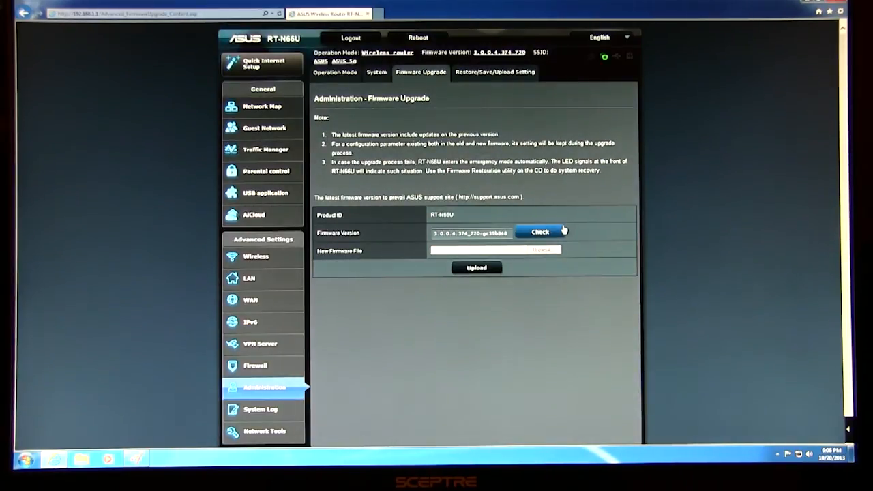
mouse_move(565, 216)
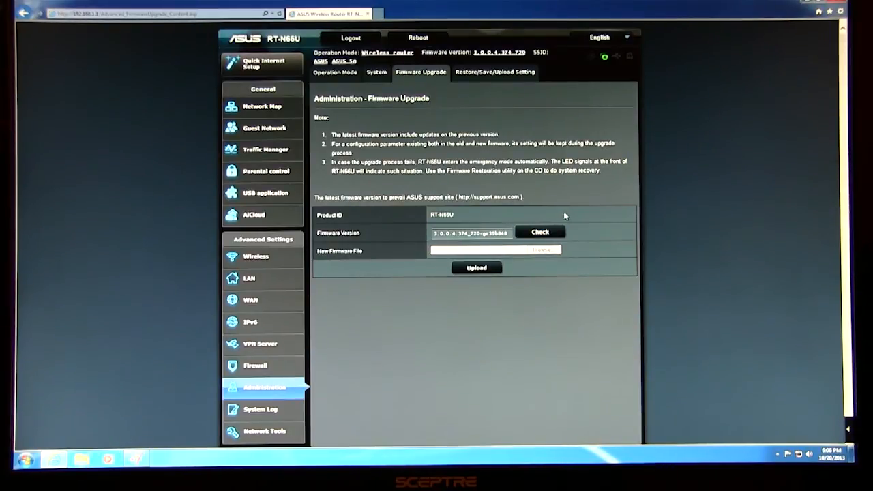
mouse_move(436, 245)
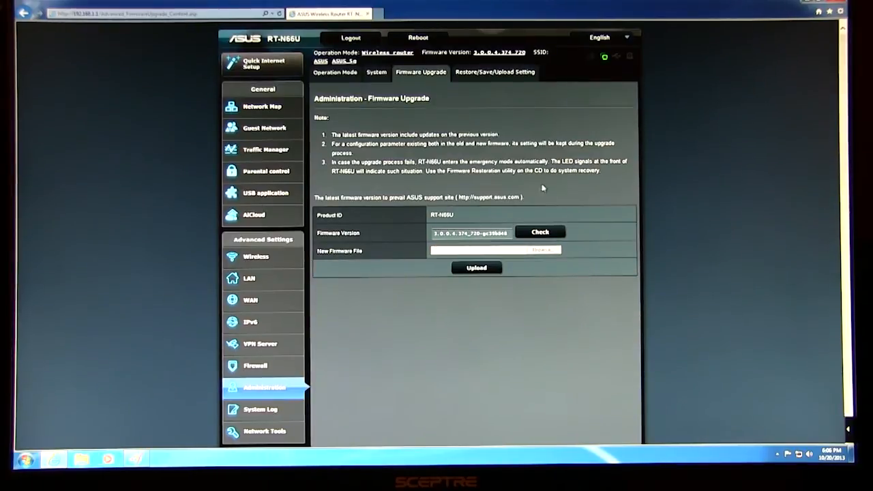
left_click(495, 73)
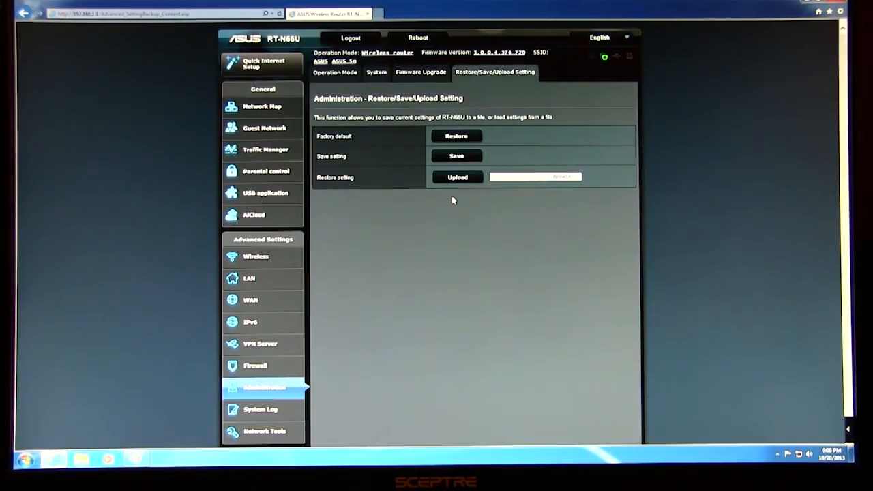
left_click(259, 410)
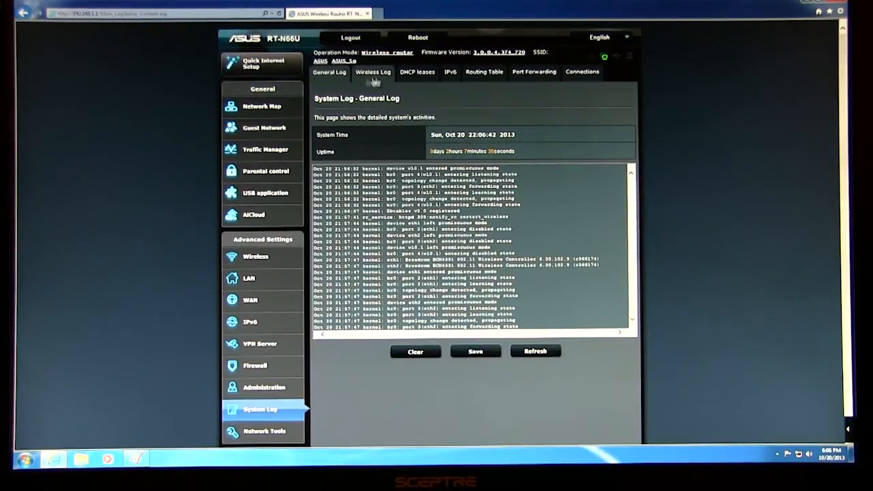
- View the wireless log, DHCP leases, routing table and active connections, then move to network tools
left_click(374, 71)
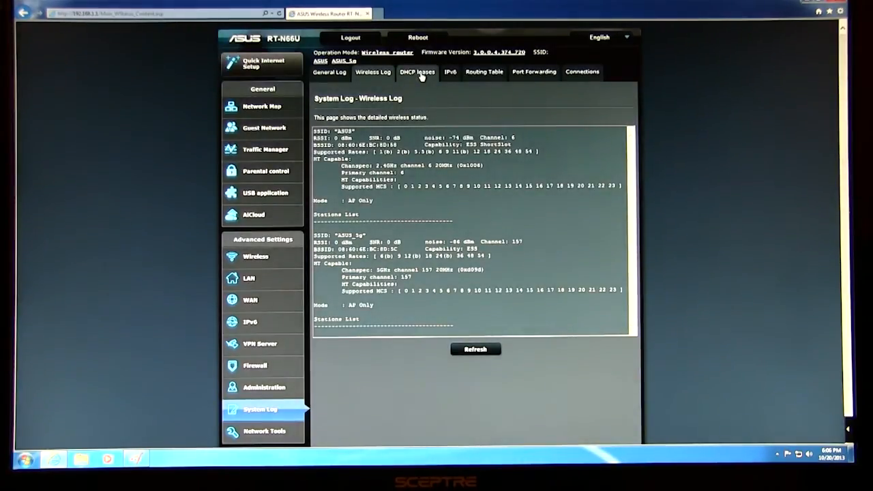
left_click(417, 70)
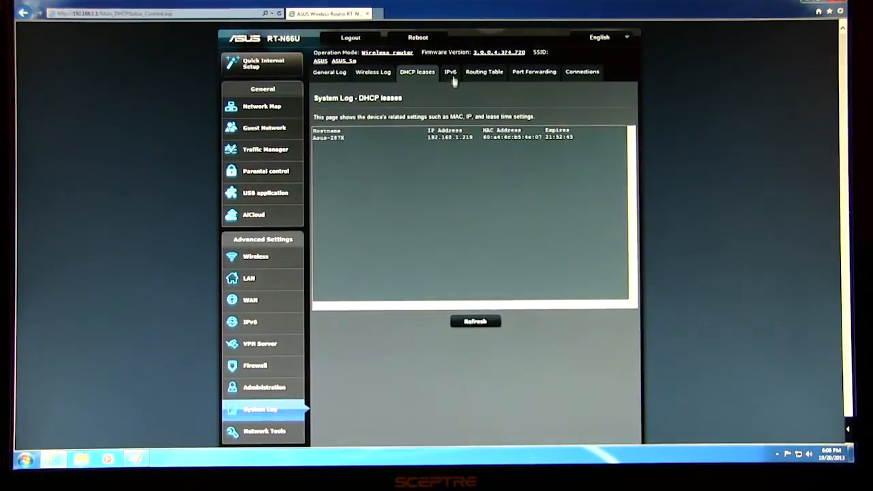
left_click(483, 71)
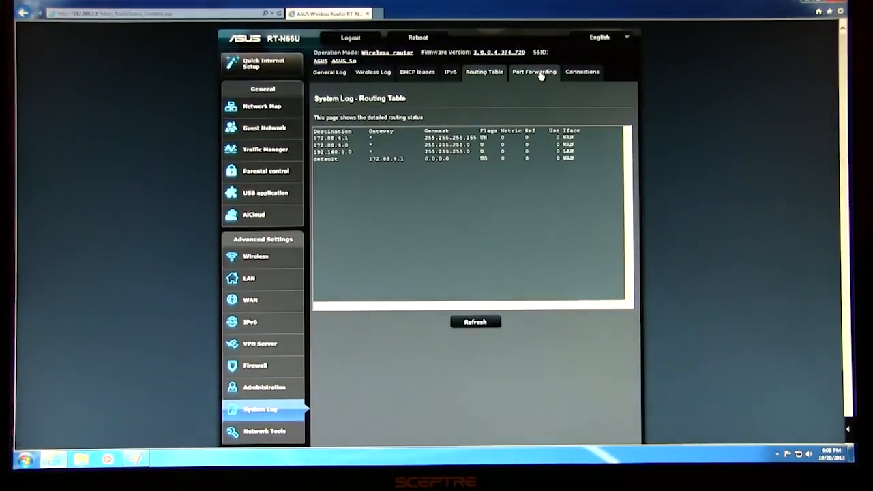
left_click(581, 71)
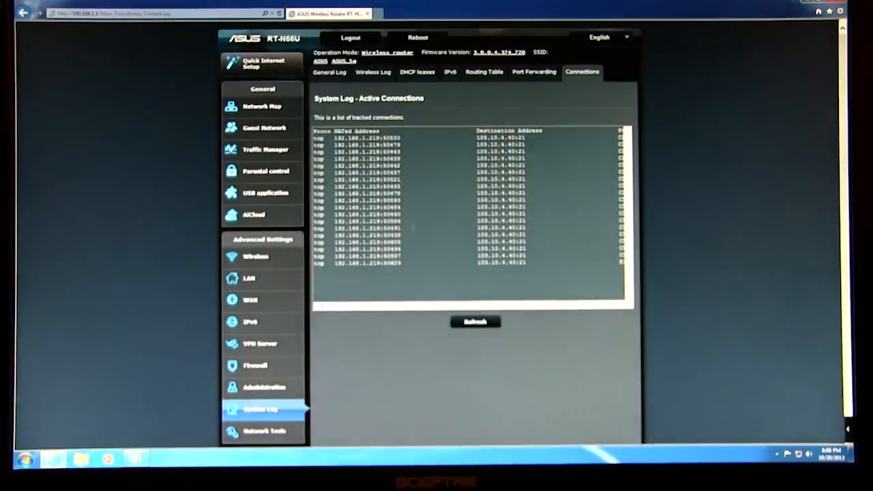
left_click(475, 321)
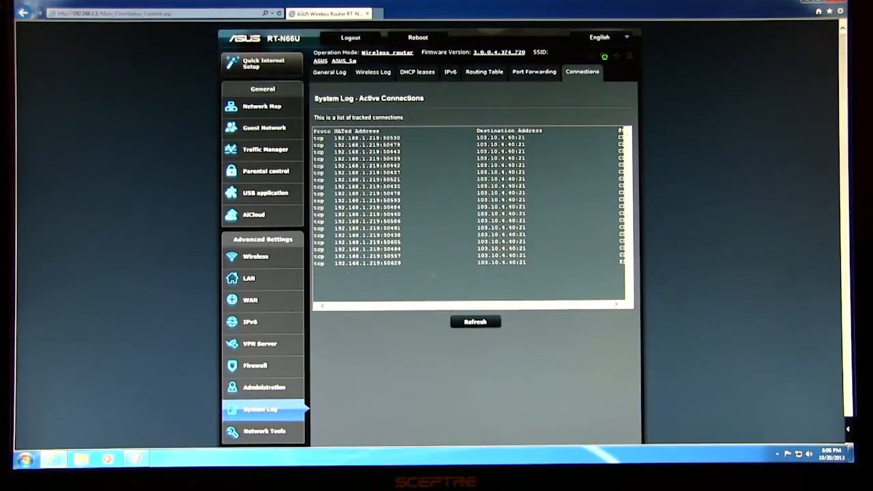
mouse_move(262, 431)
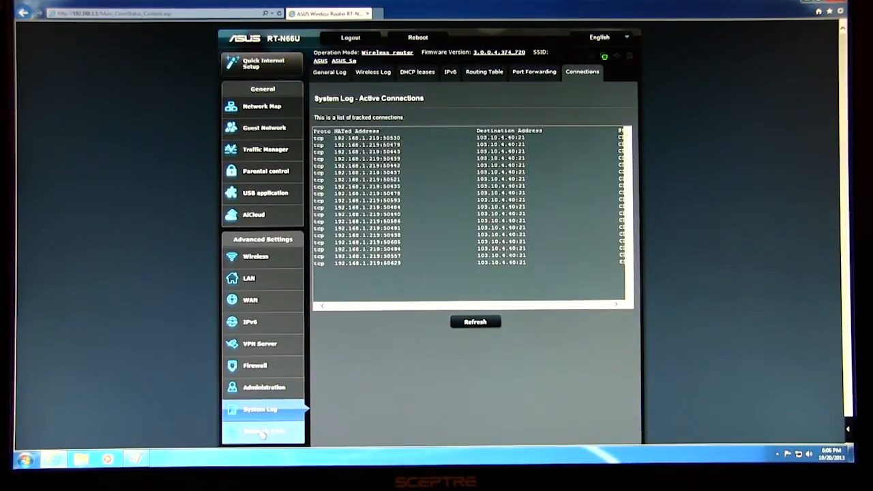
left_click(262, 431)
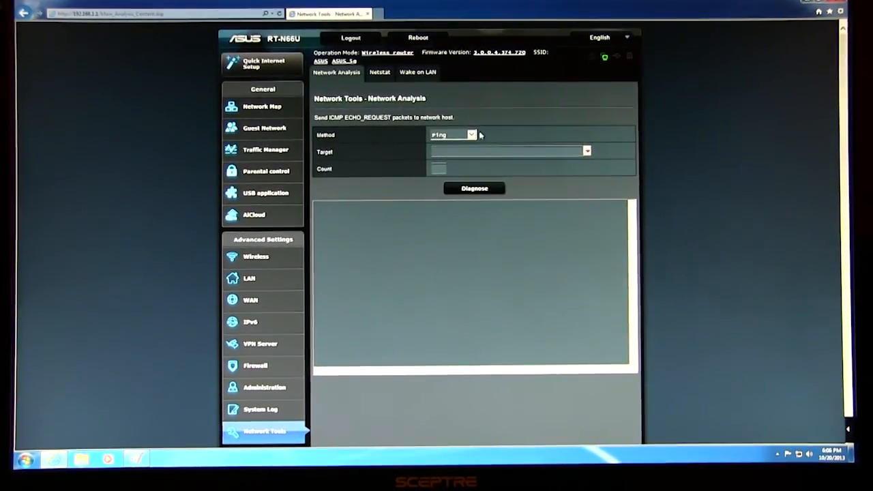
- Run a traceroute to microsoft.com with the network analysis tool
left_click(451, 135)
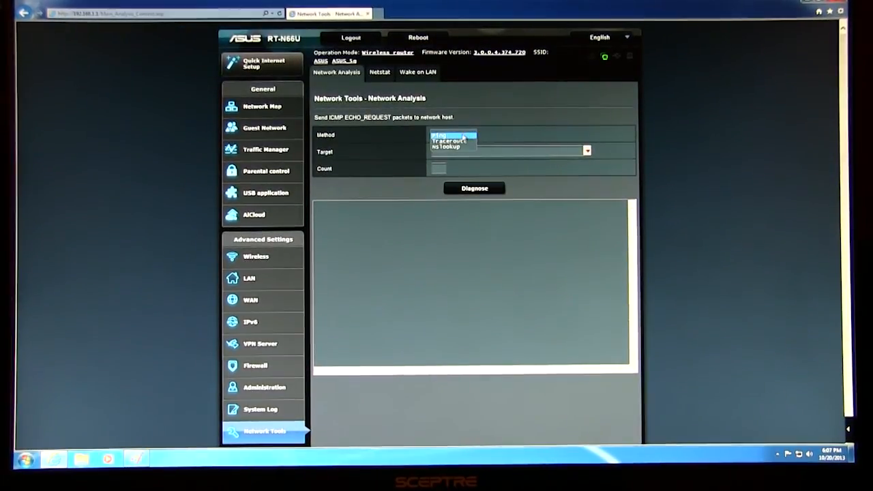
left_click(450, 139)
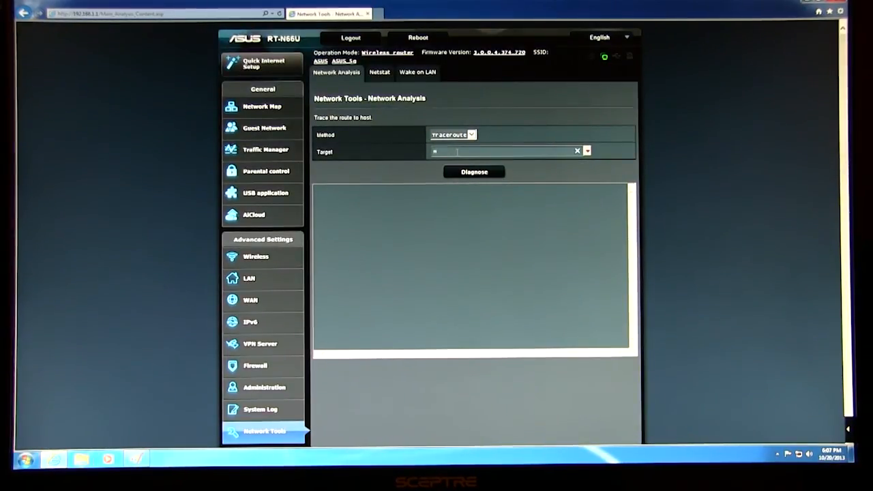
type("microsft.com")
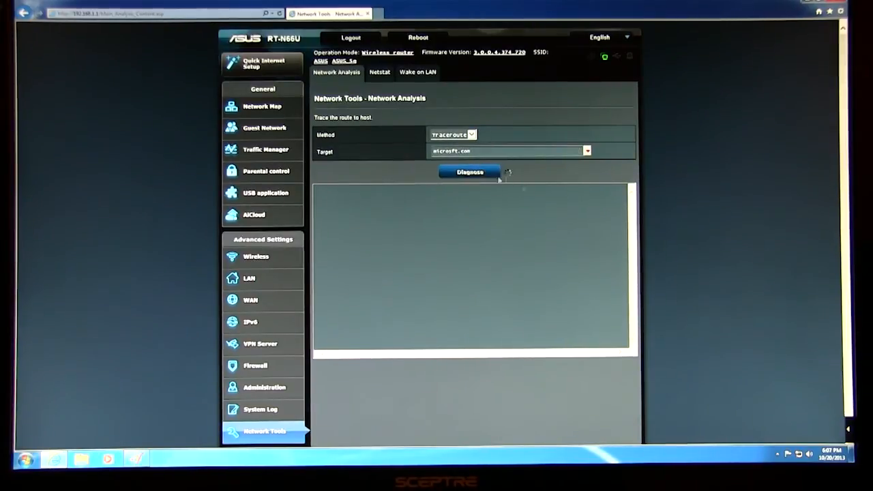
left_click(469, 172)
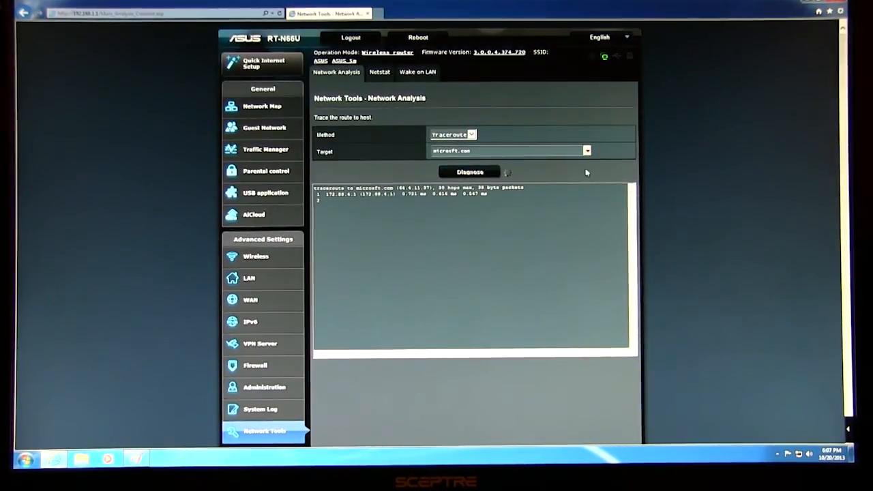
- Visit the netstat tool keeping its method, then move to Wake on LAN
left_click(379, 70)
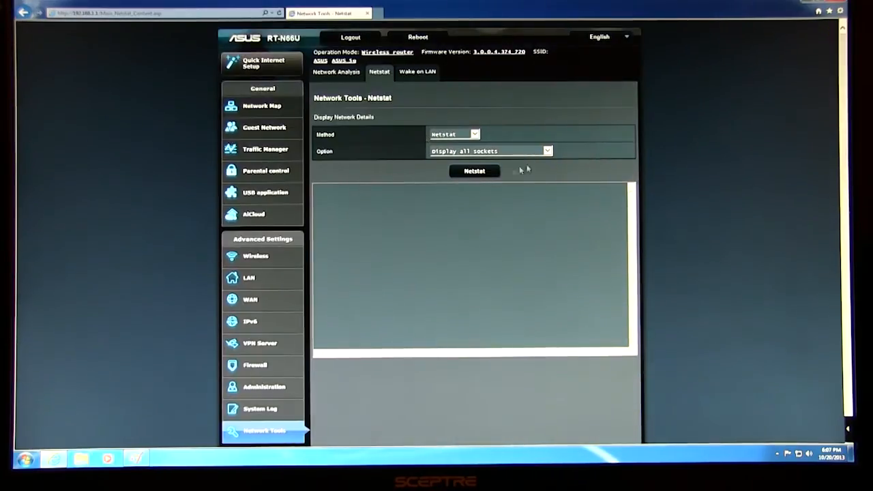
left_click(475, 133)
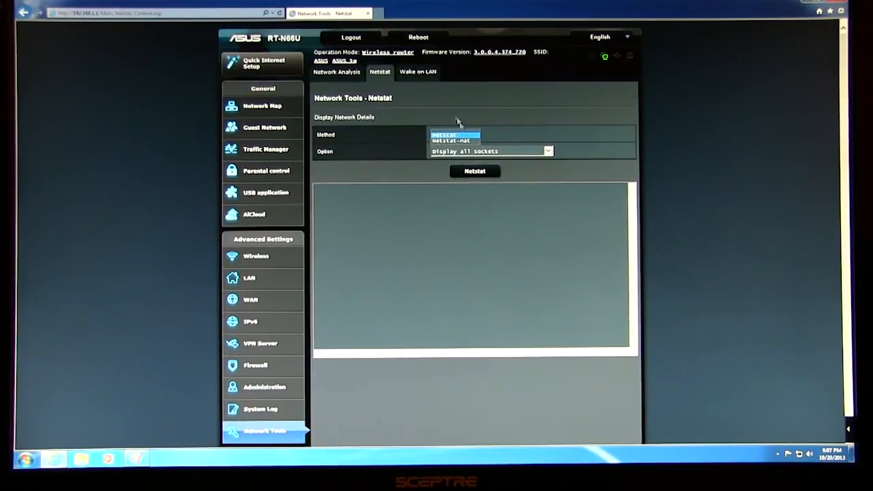
left_click(452, 134)
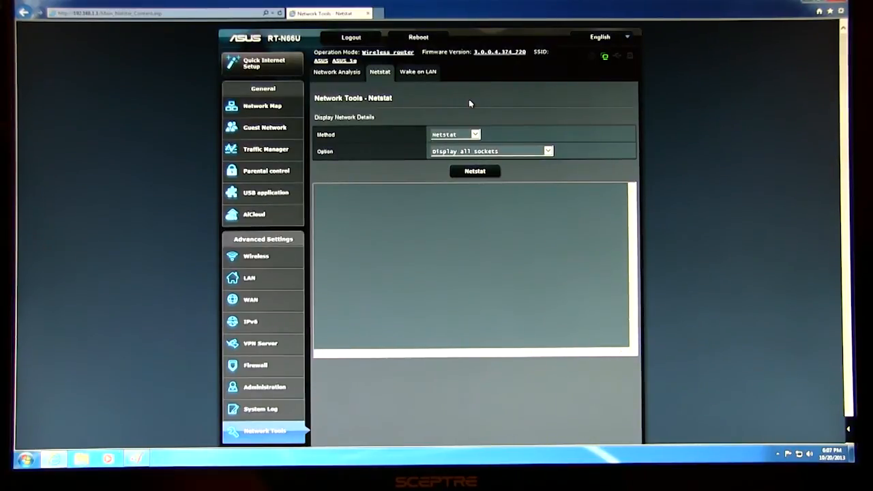
left_click(417, 71)
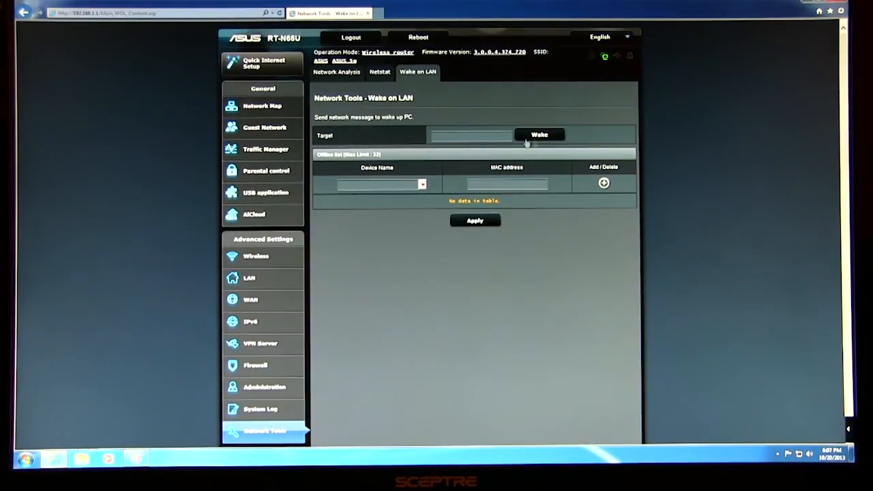
mouse_move(507, 112)
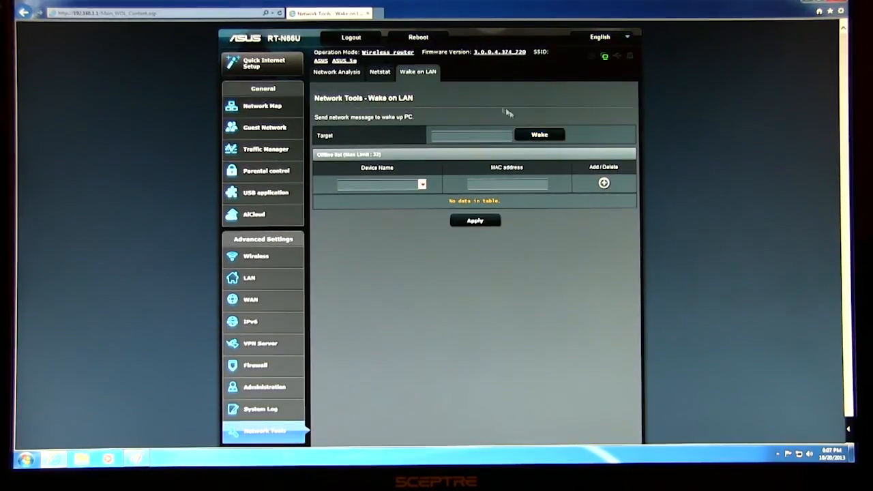
mouse_move(436, 290)
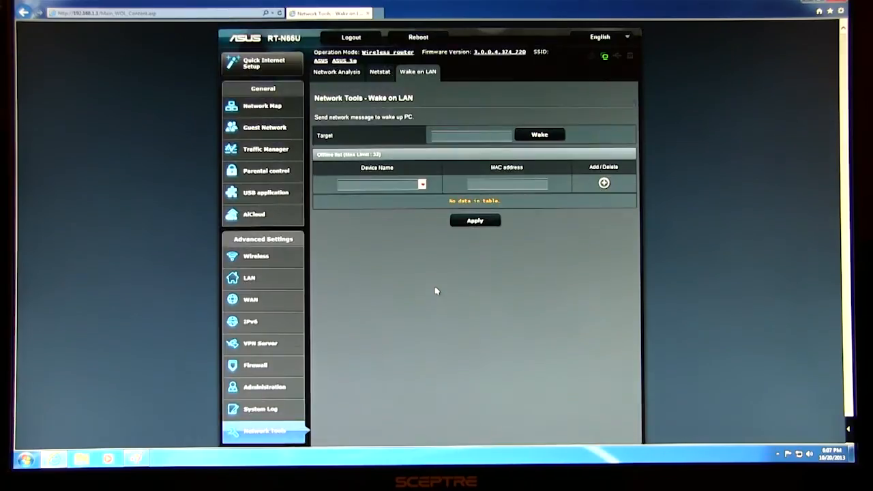
mouse_move(484, 44)
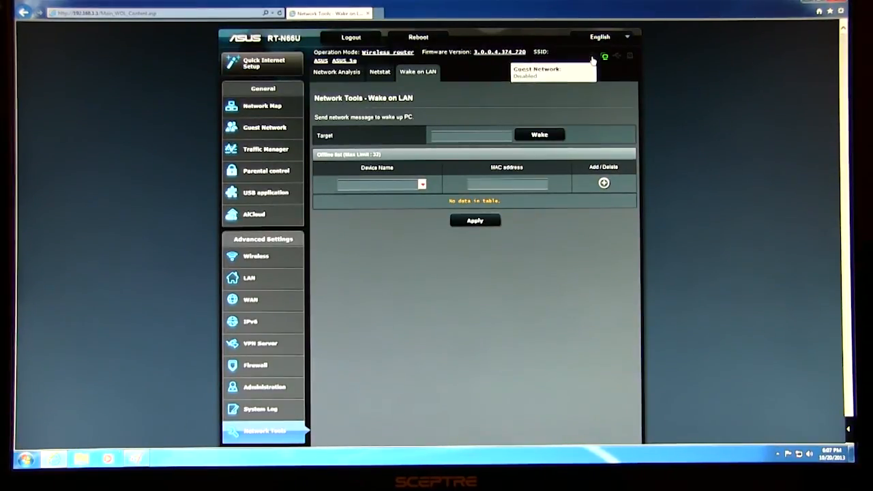
mouse_move(605, 56)
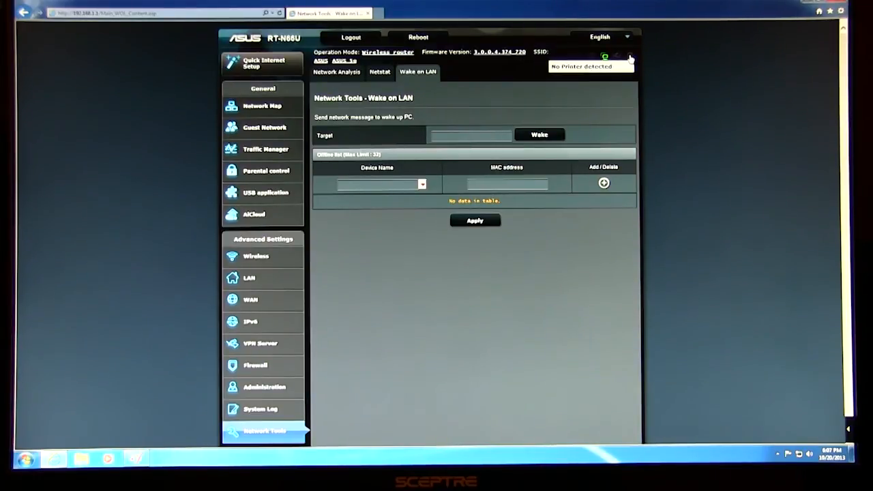
- Show the interface language choices from the English dropdown over the Wake on LAN page
left_click(605, 37)
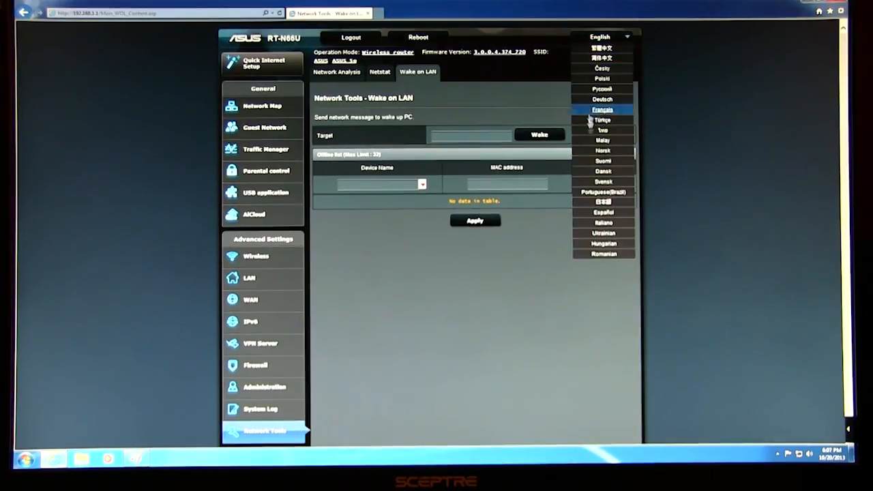